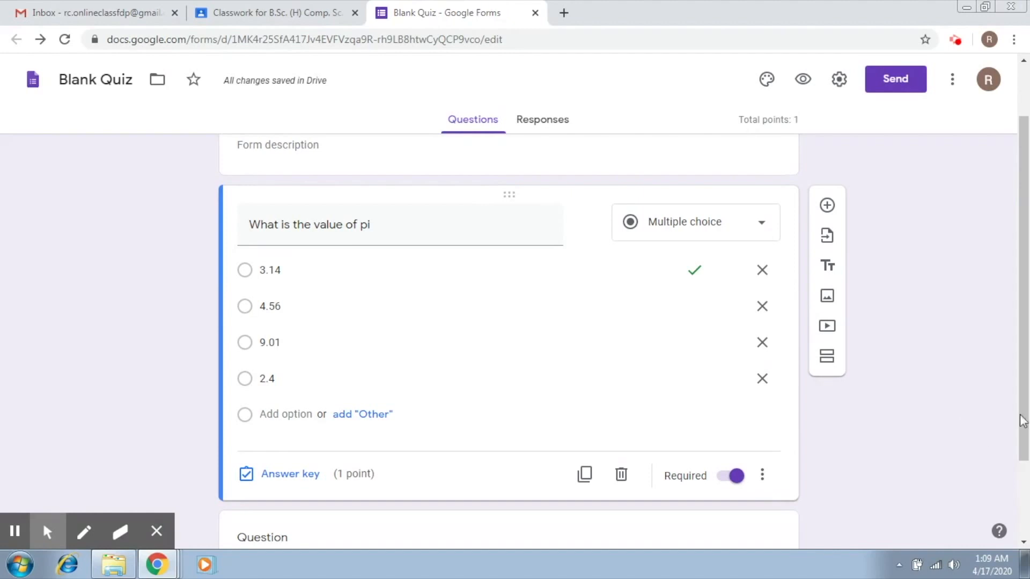
Step: Add a blank multiple-choice question below the value of pi question
scroll(down, 3)
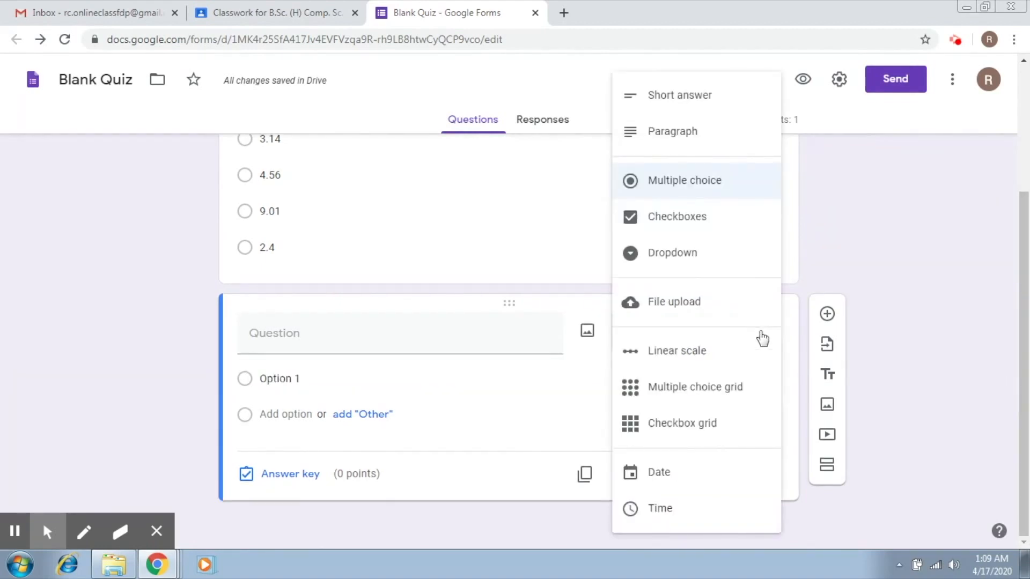
mouse_move(723, 180)
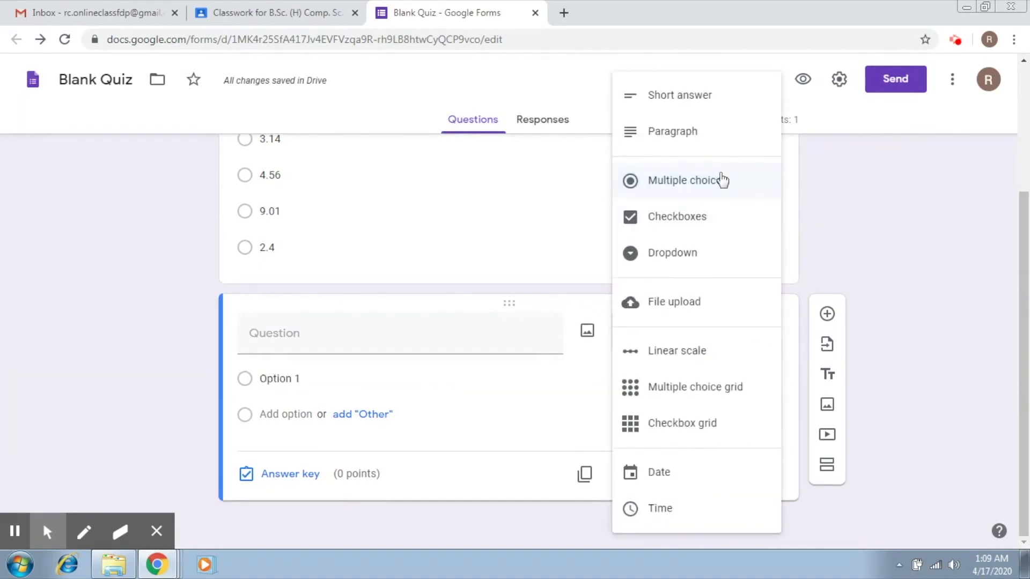
click(683, 180)
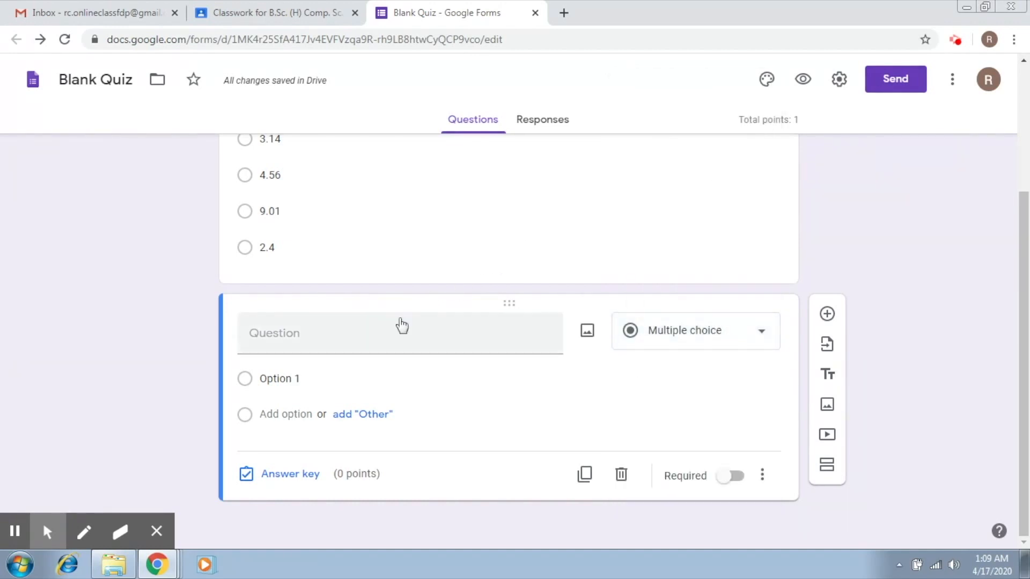
Step: Title the new question 'Who is this famous Indian personality'
click(384, 333)
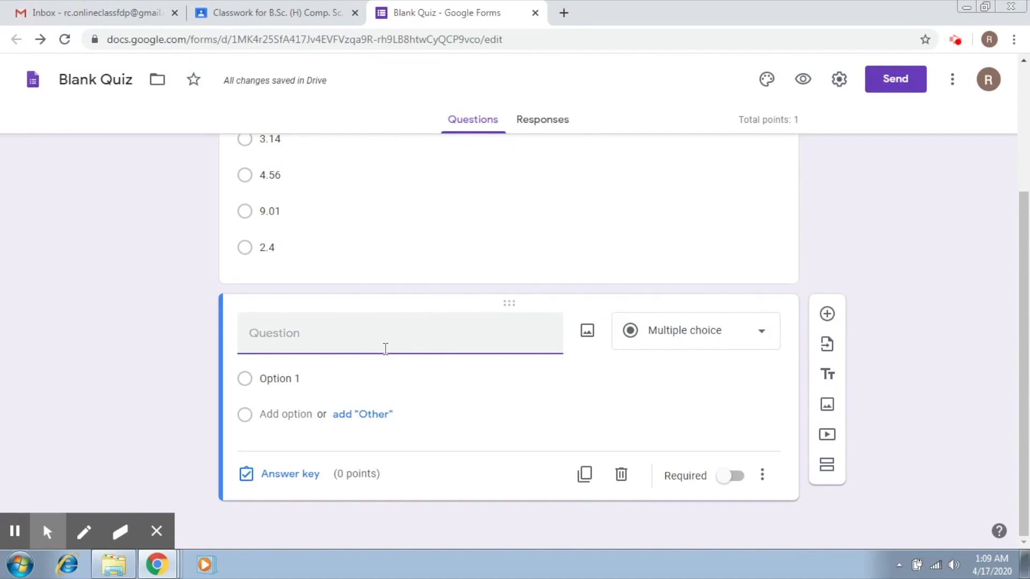
text(Who is t)
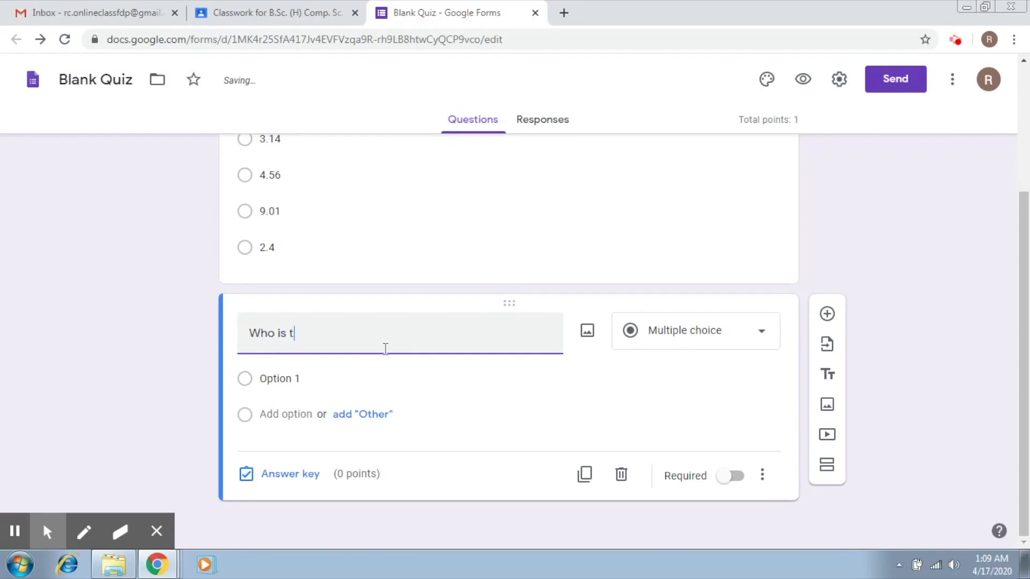
text(his famous)
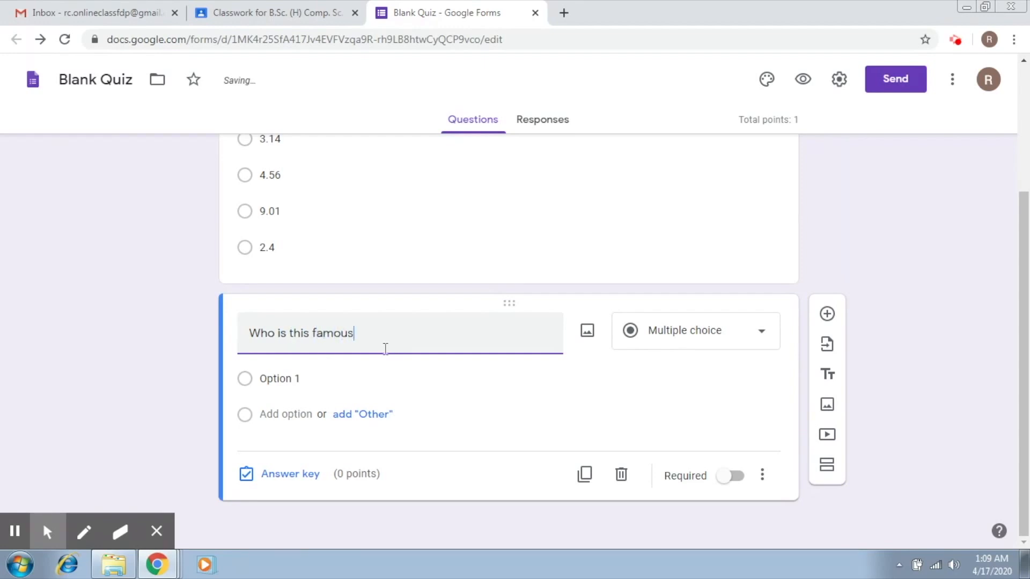
text(Indian)
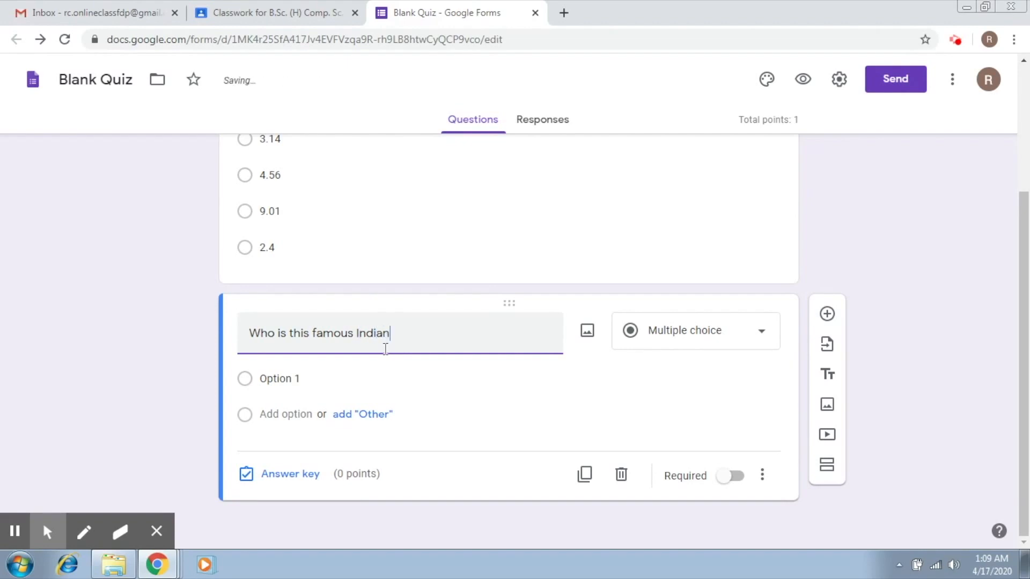
text(personali)
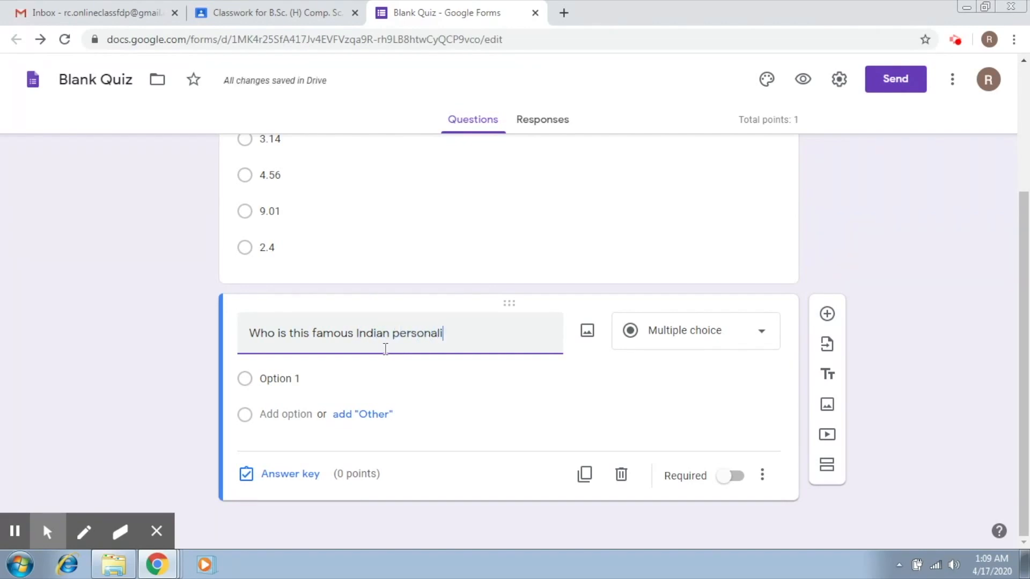
text(ty)
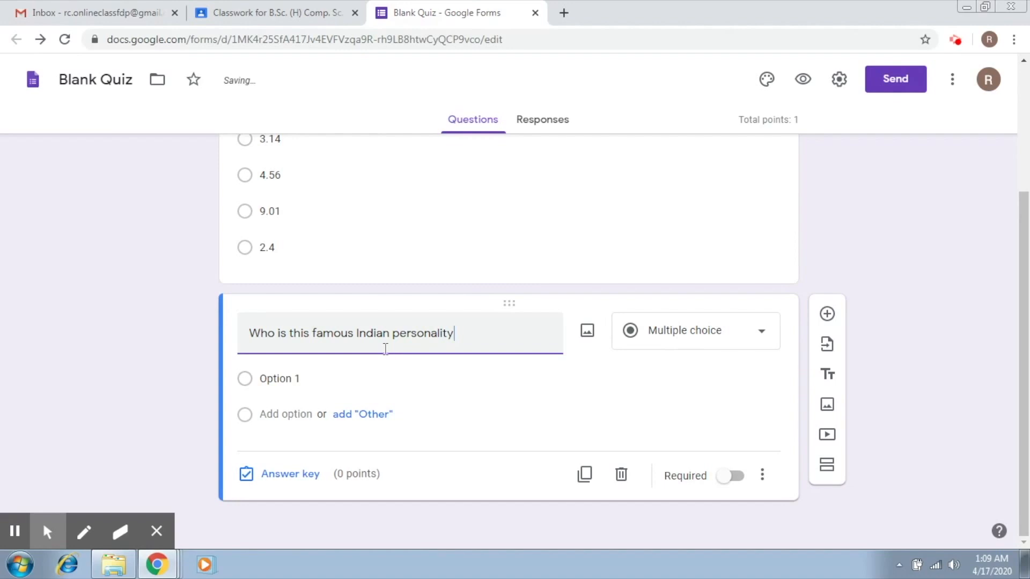
mouse_move(501, 395)
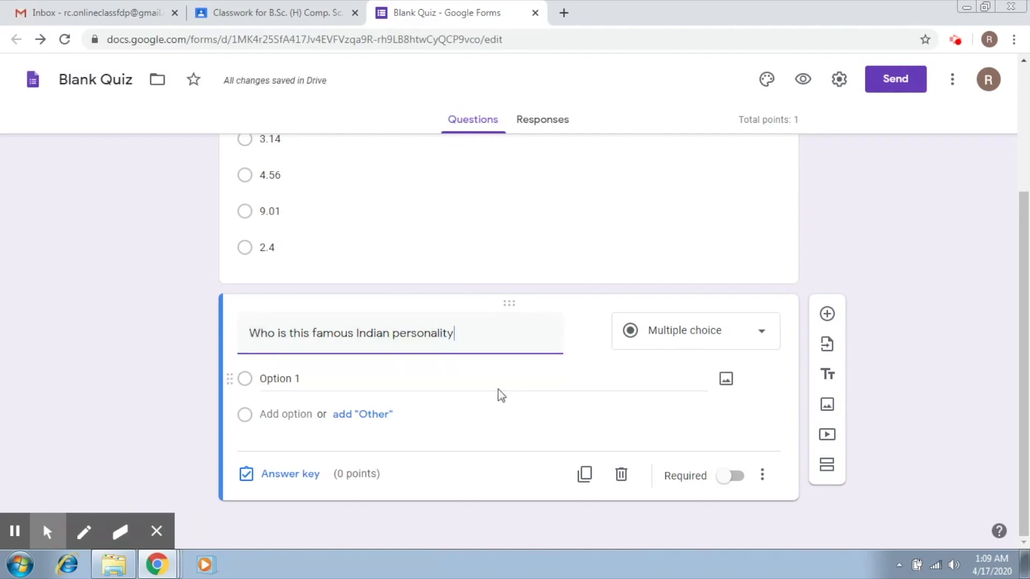
mouse_move(578, 336)
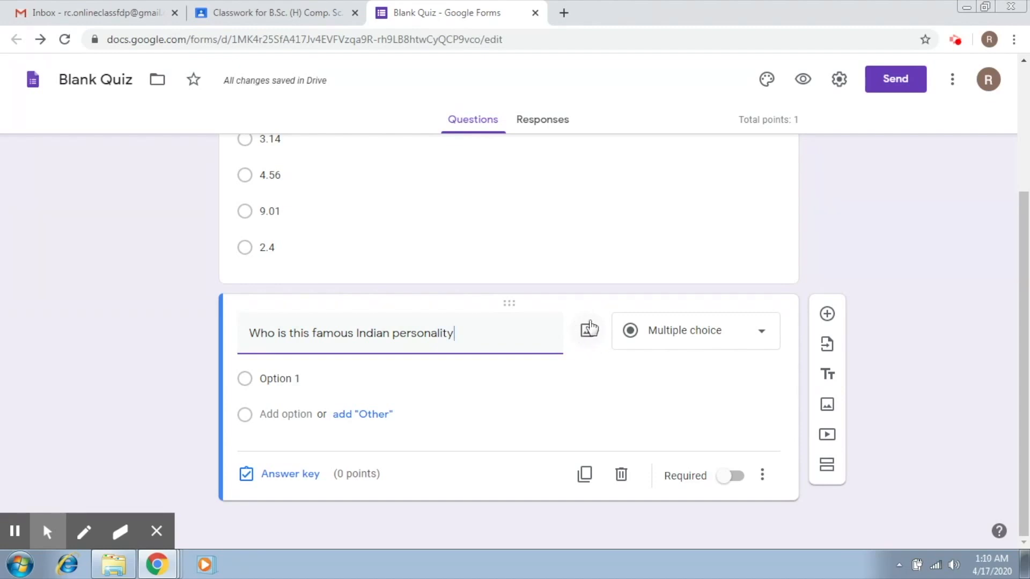
mouse_move(827, 401)
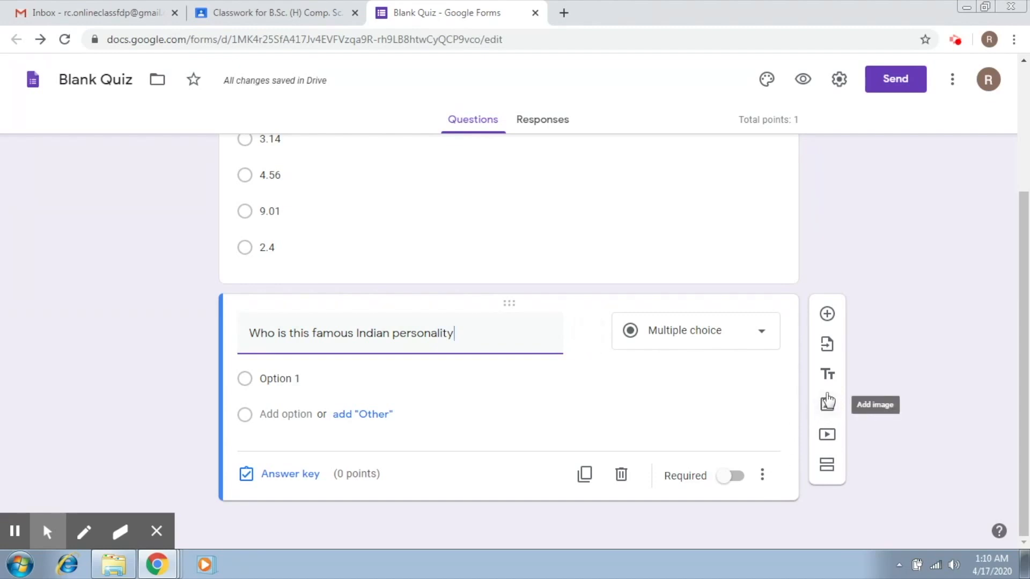
mouse_move(588, 333)
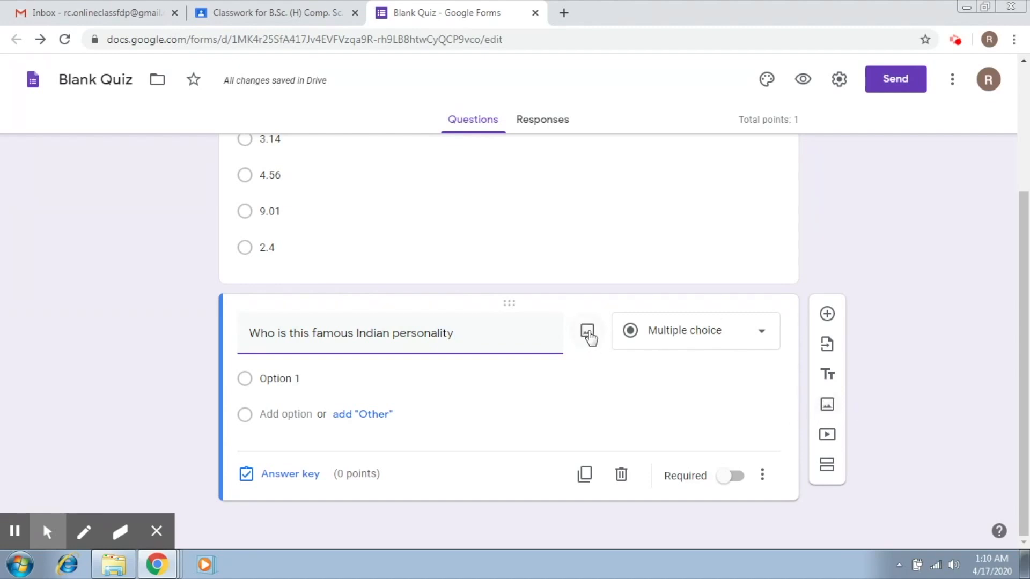
Step: Open the Insert image dialog for the personality question
click(586, 333)
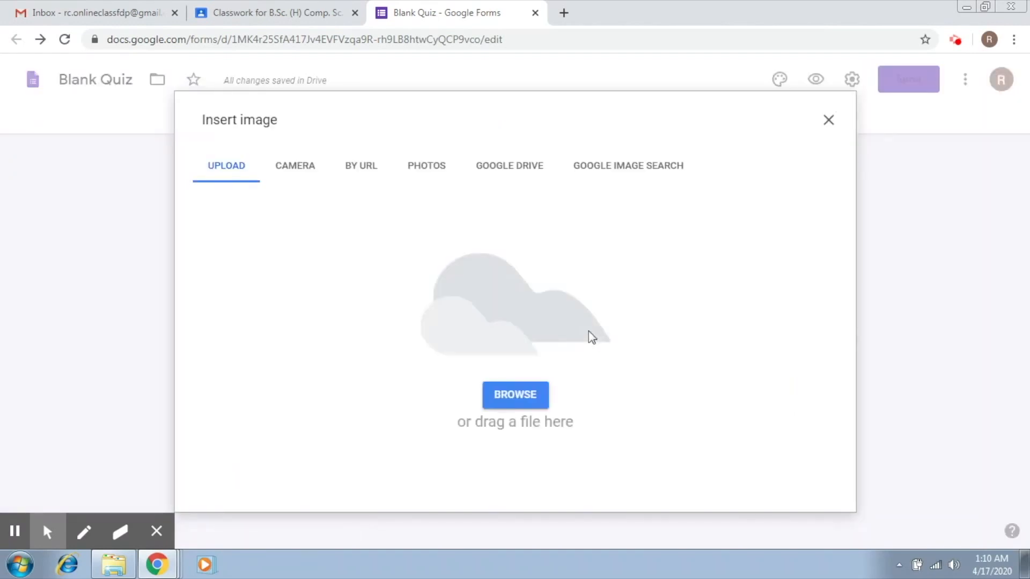
mouse_move(352, 210)
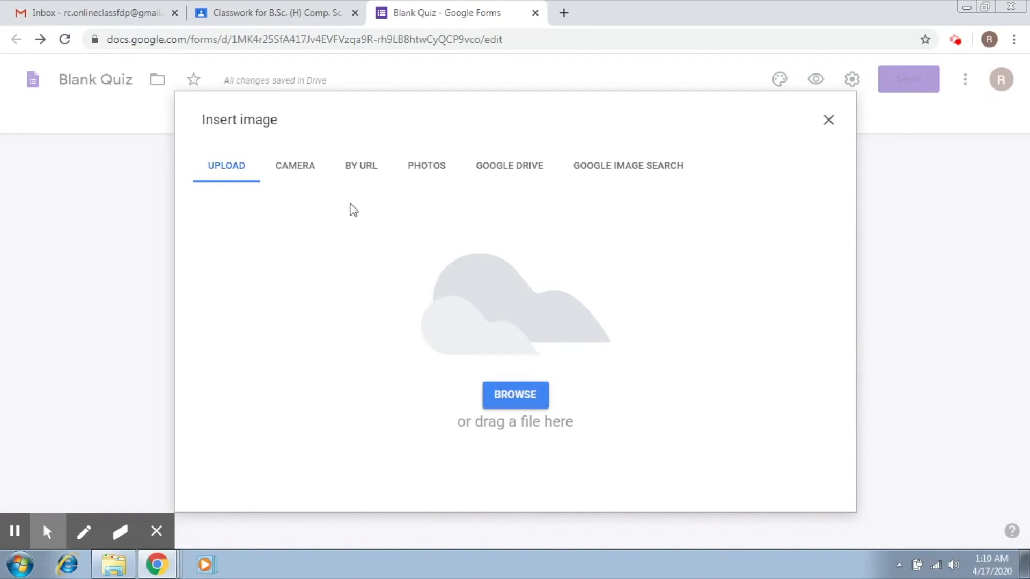
mouse_move(295, 165)
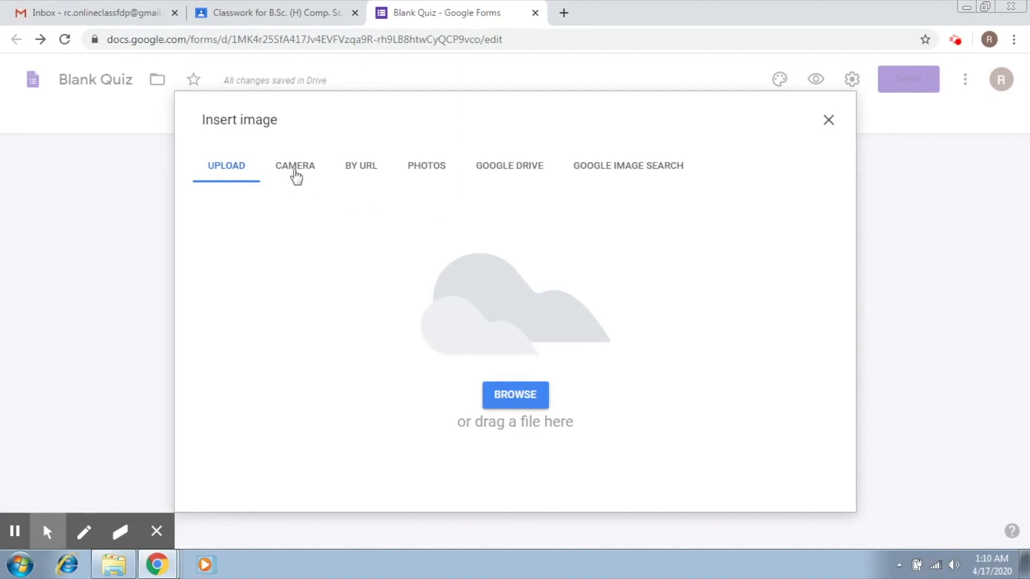
mouse_move(363, 172)
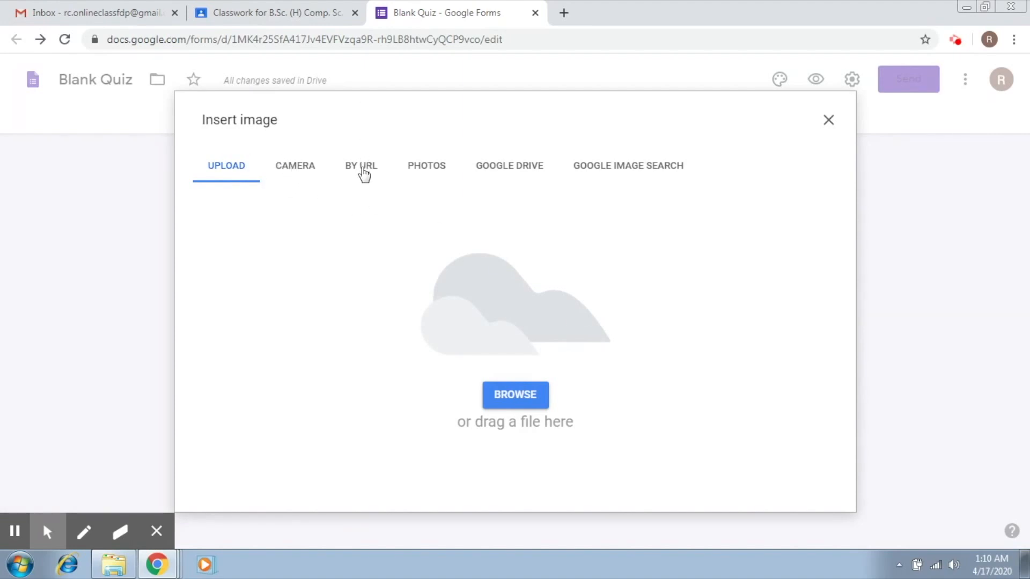
mouse_move(439, 143)
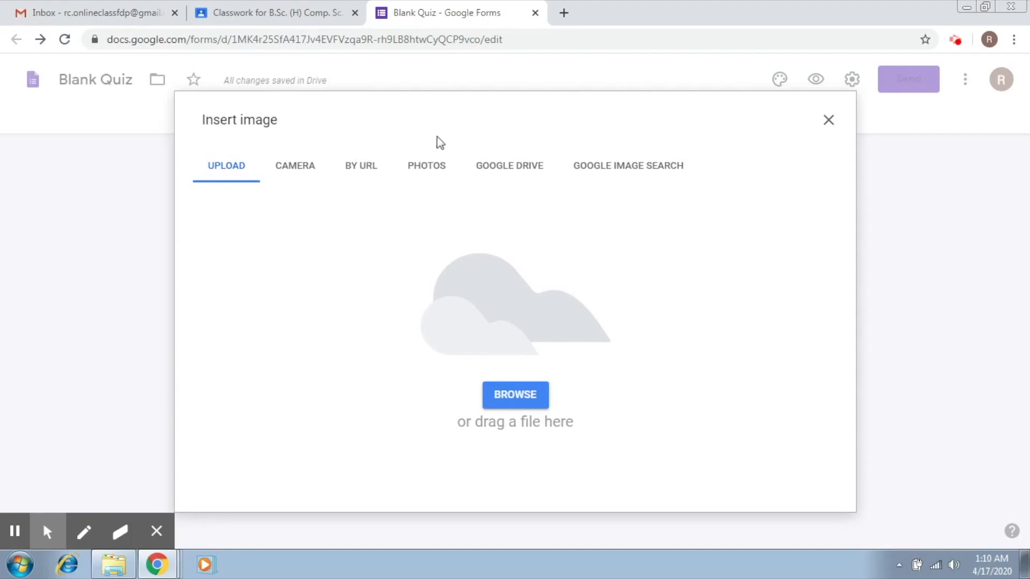
mouse_move(497, 155)
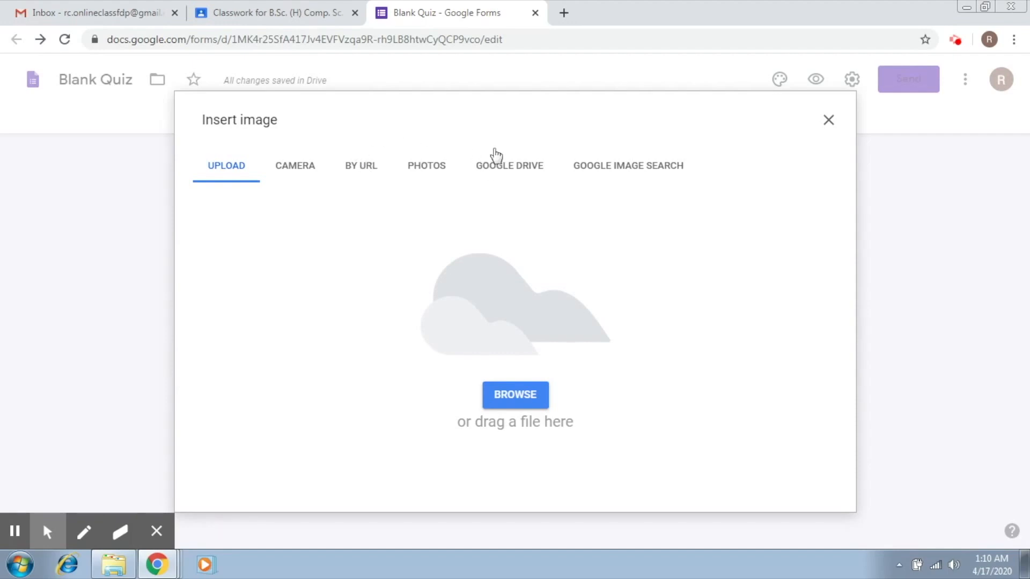
mouse_move(672, 160)
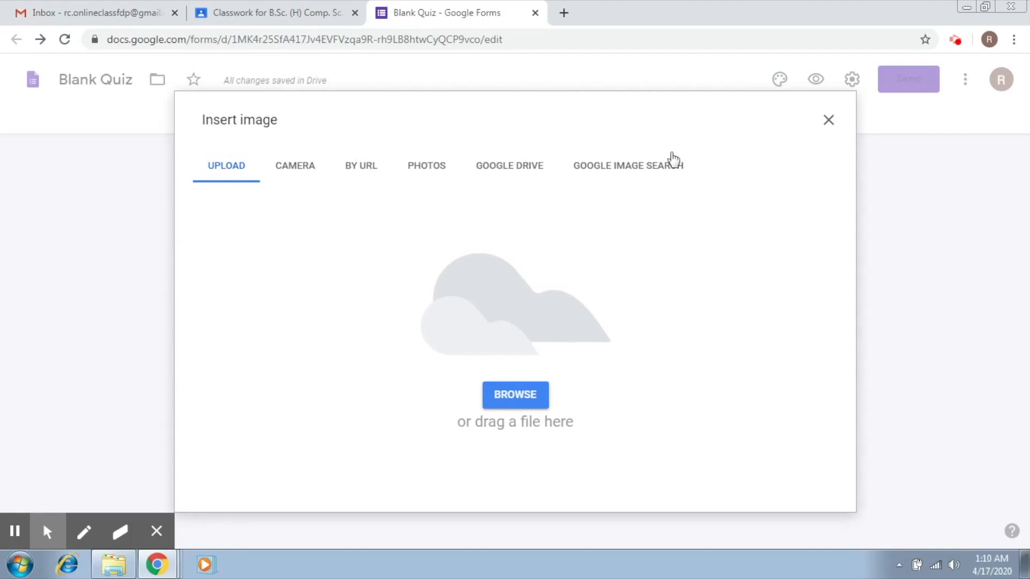
mouse_move(558, 386)
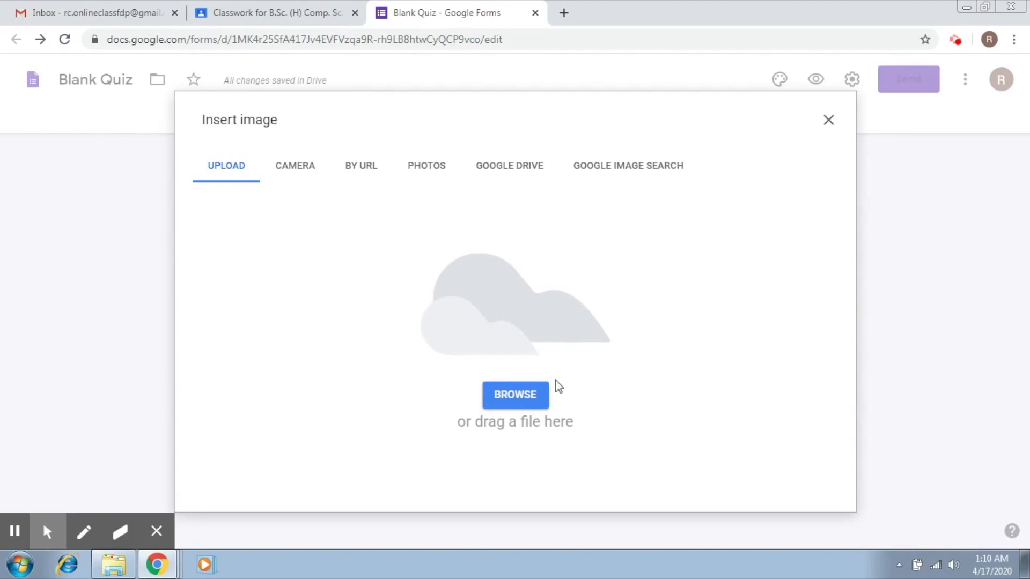
Step: Upload the portrait photo from the MOOC Online FDP folder into the question
click(514, 395)
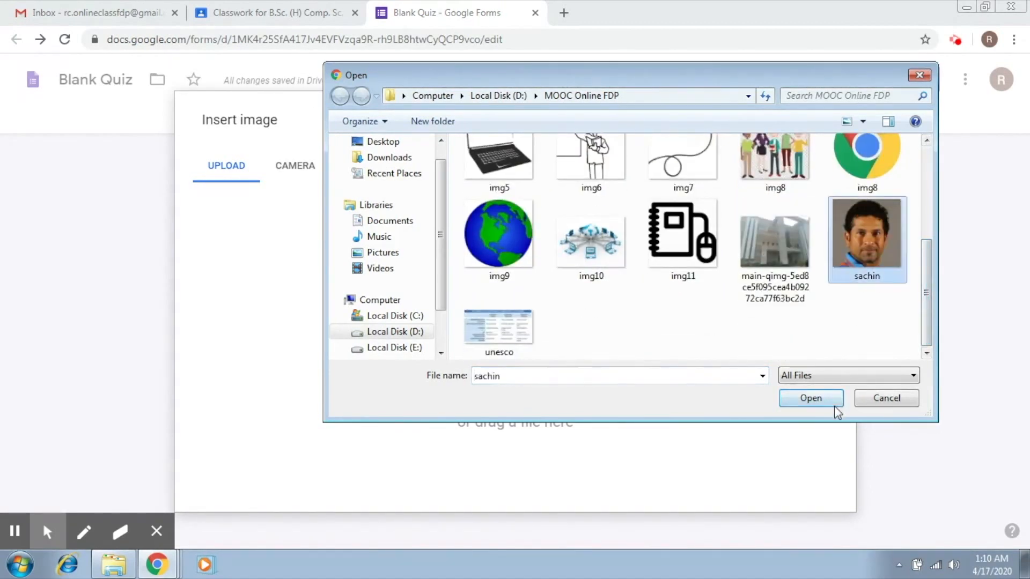
click(810, 398)
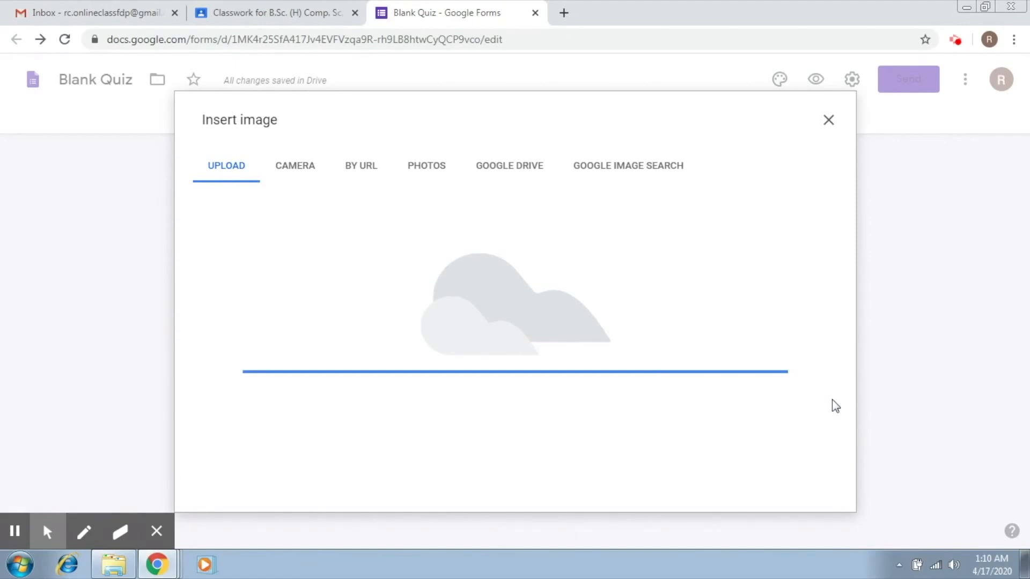
click(828, 120)
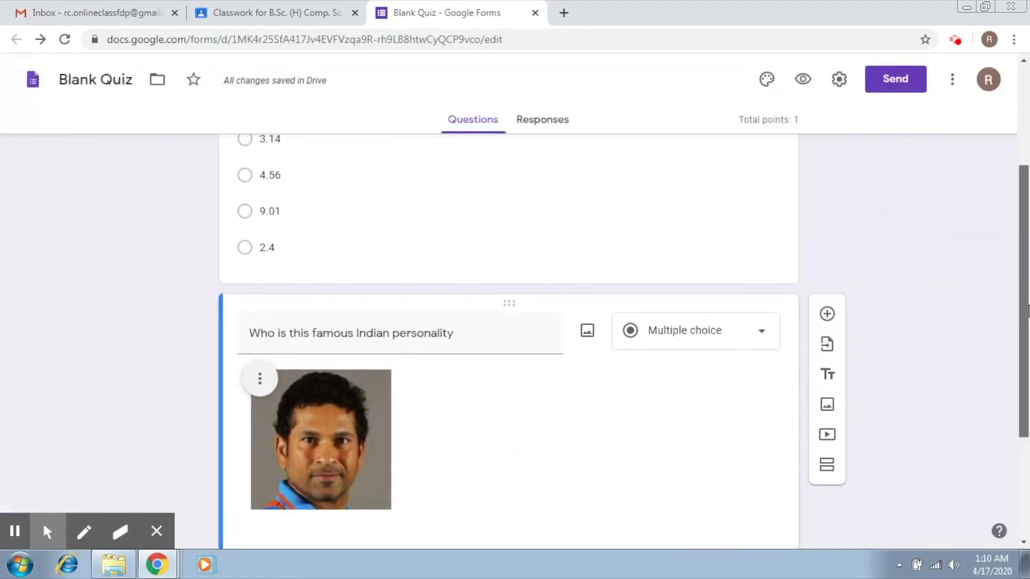
Step: Enter options Virat Kohli, Sachin Tendulkar, Kapil Dev and Virendra Sehwag
scroll(down, 3)
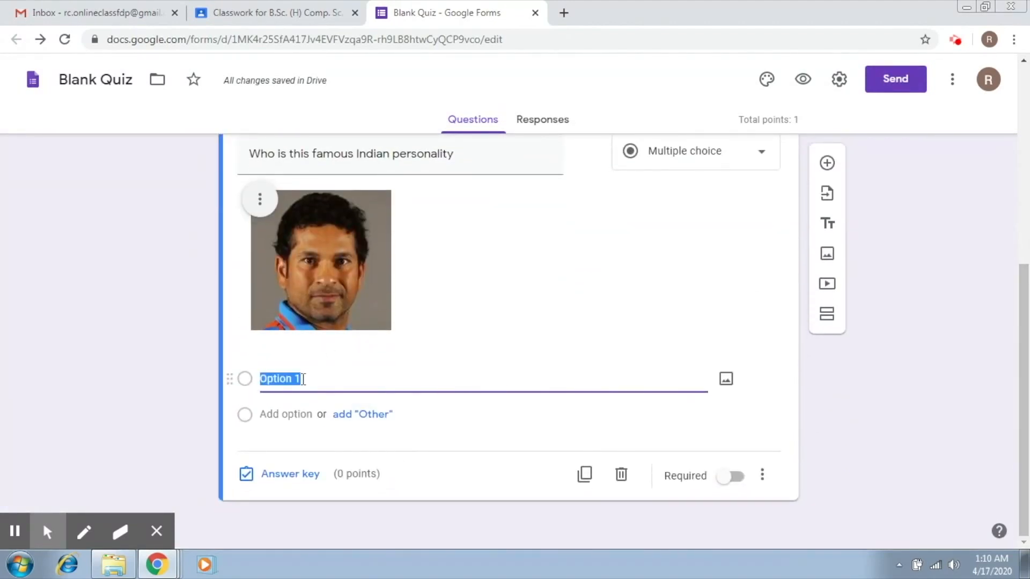
text(Vi)
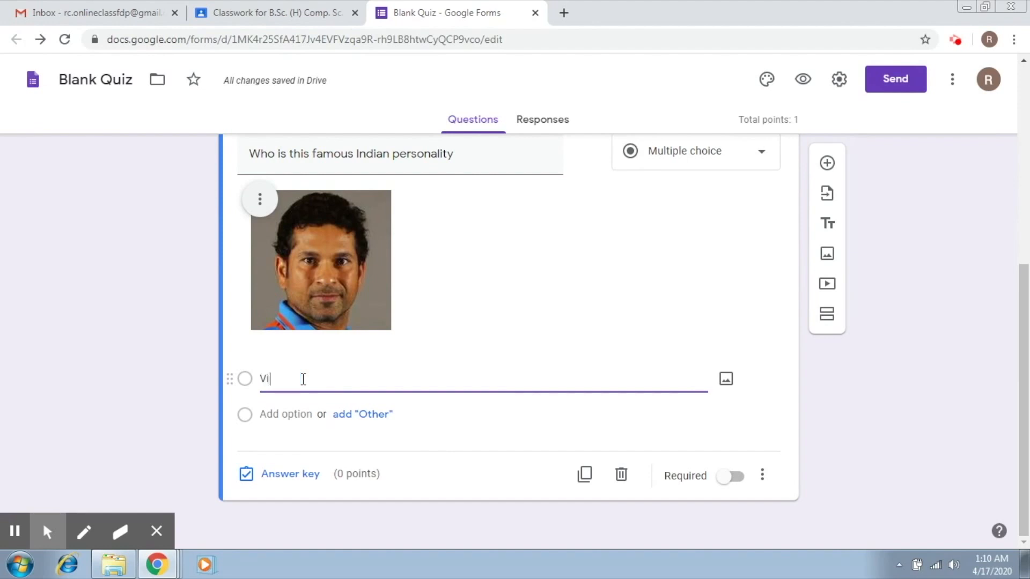
text(rat Kohli)
click(483, 414)
text(Sachin Tend)
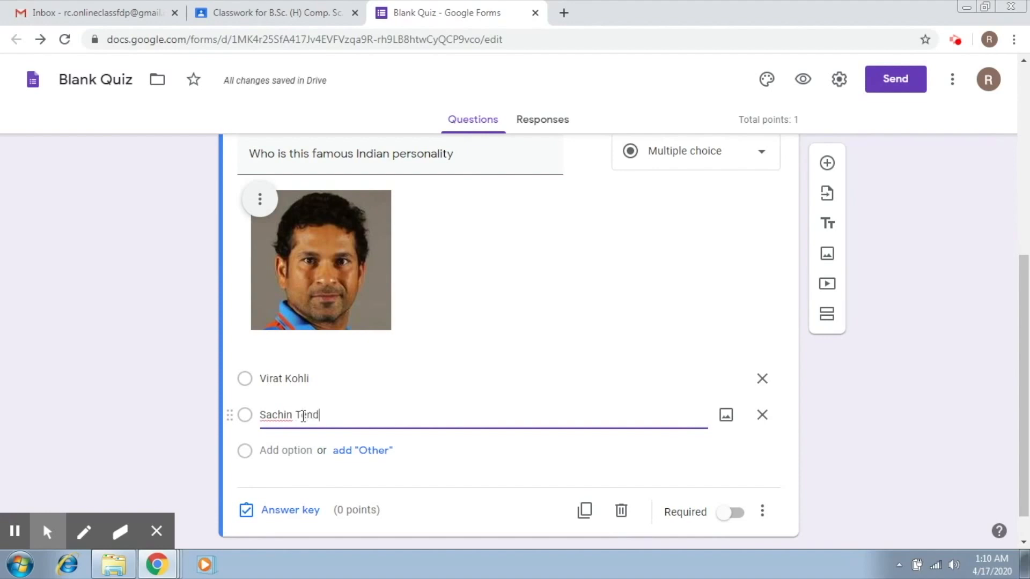
text(ulkar)
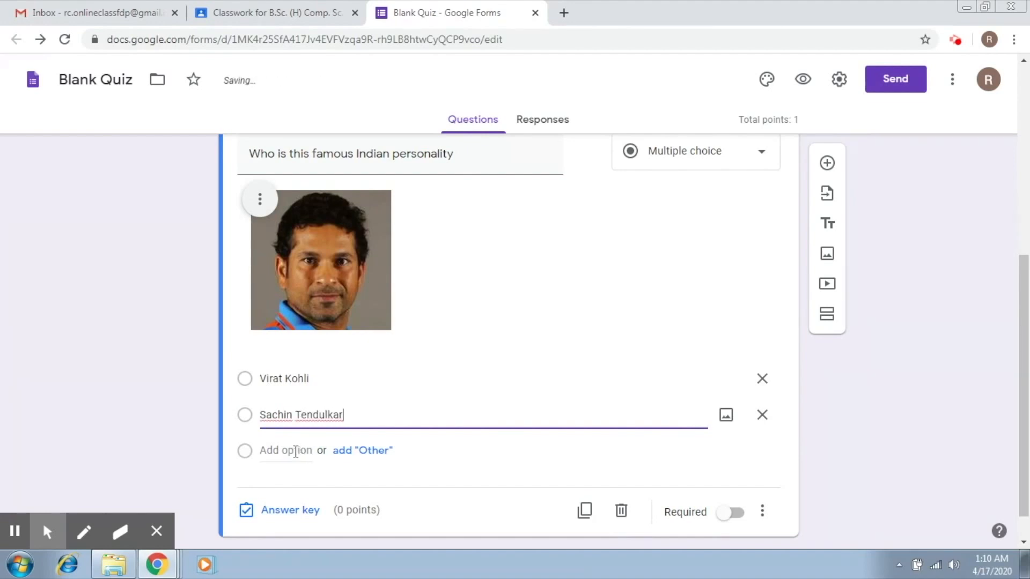
text(Kapil)
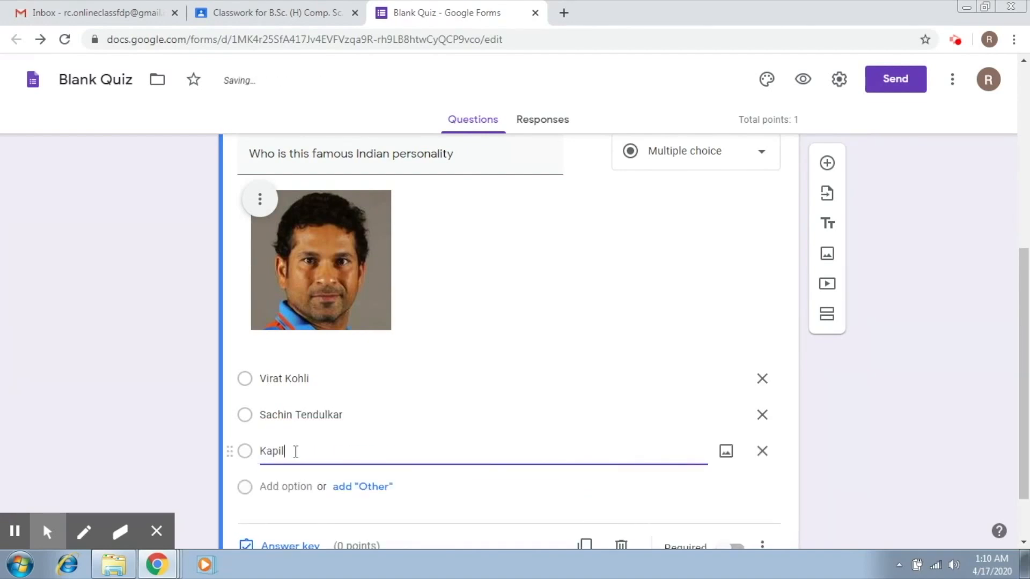
text(Dev)
click(483, 486)
text(Vire)
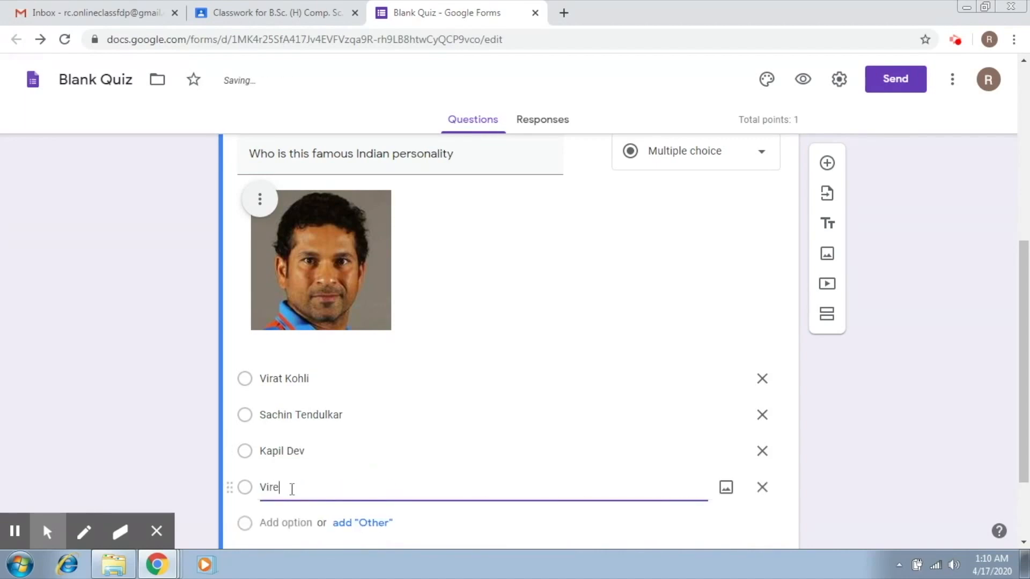
text(ndra Seh)
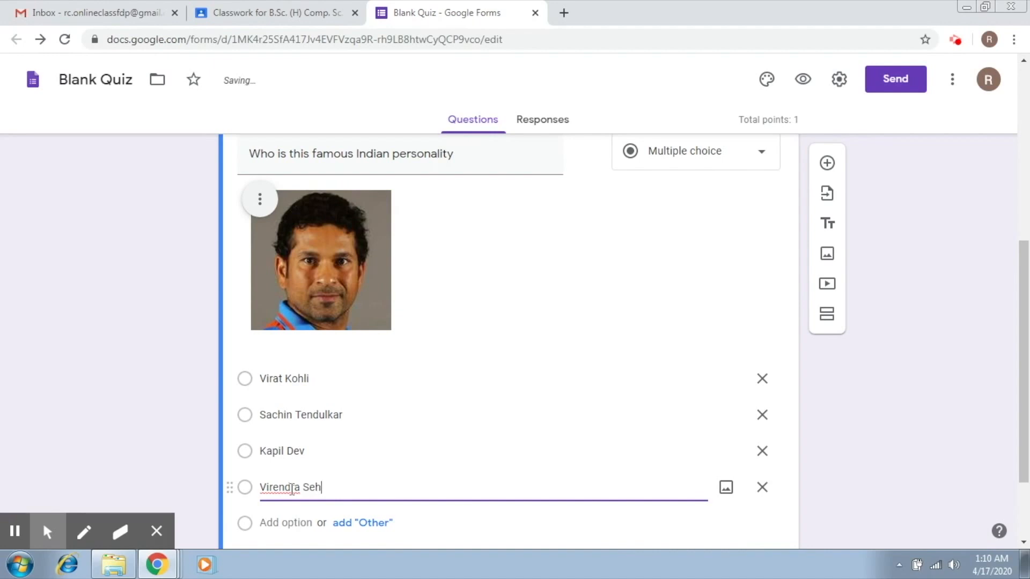
text(wag)
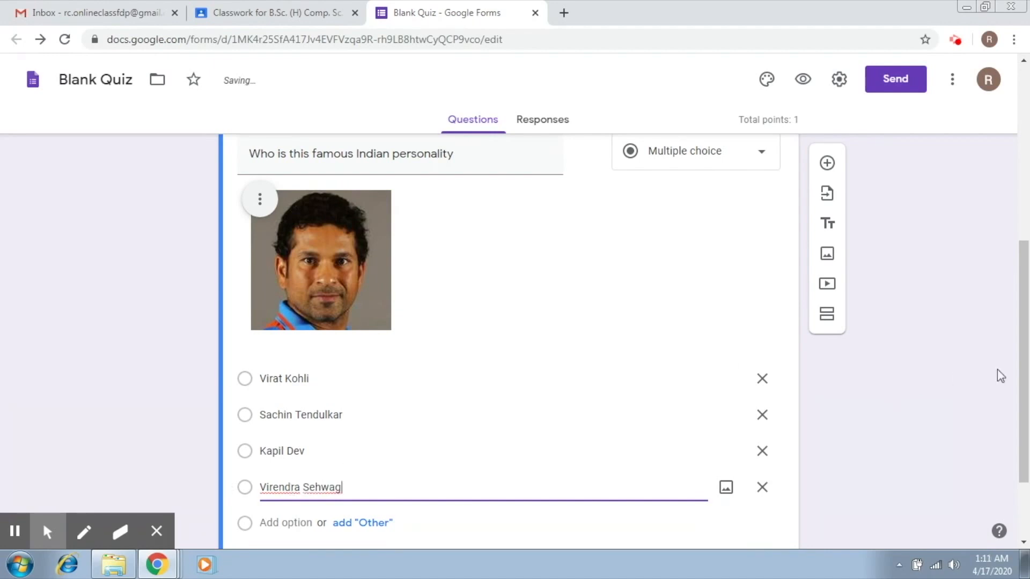
scroll(down, 3)
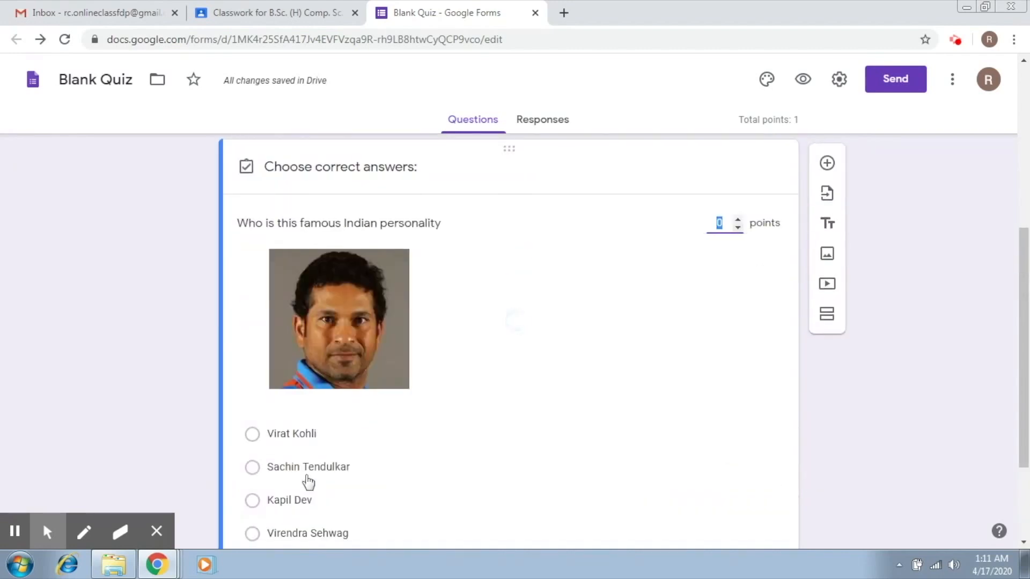
Step: Mark Sachin Tendulkar correct for 1 point and make the question required
click(251, 467)
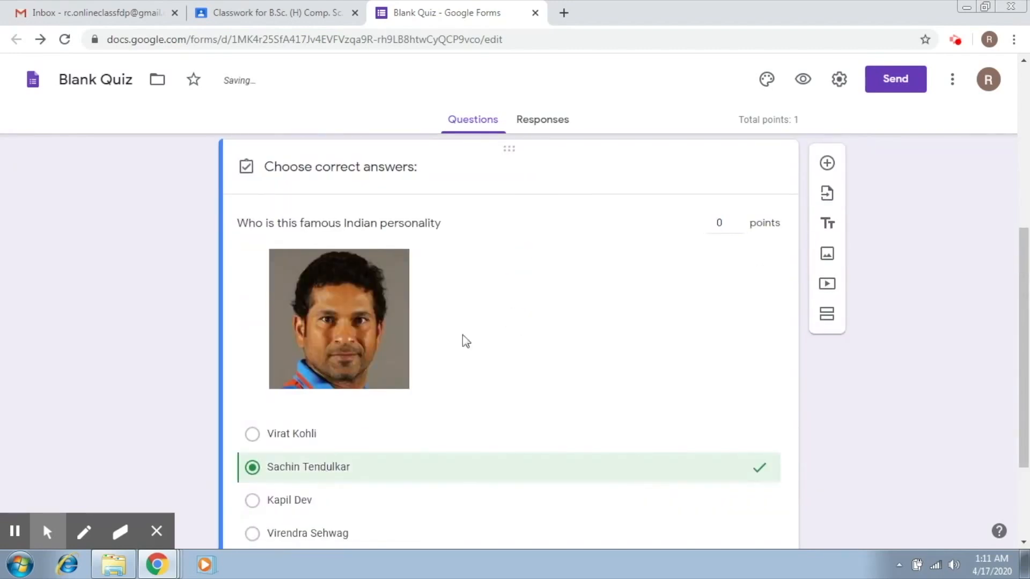
click(723, 222)
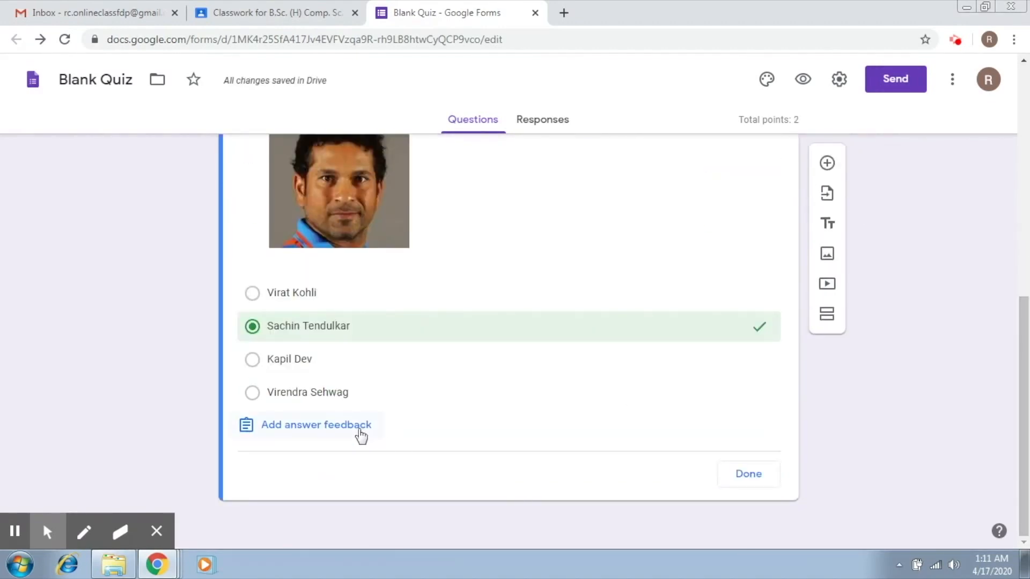
click(748, 474)
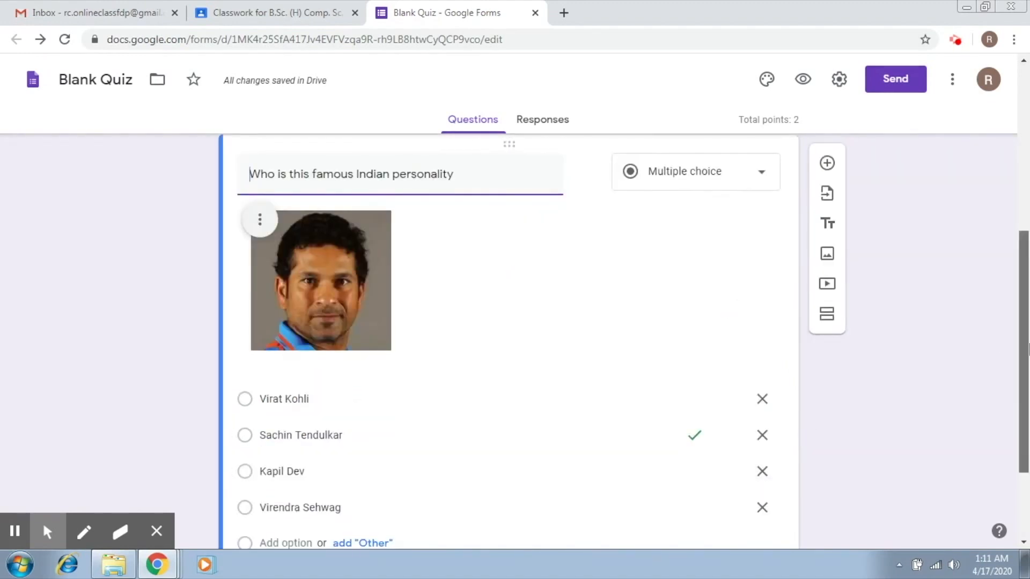
scroll(down, 3)
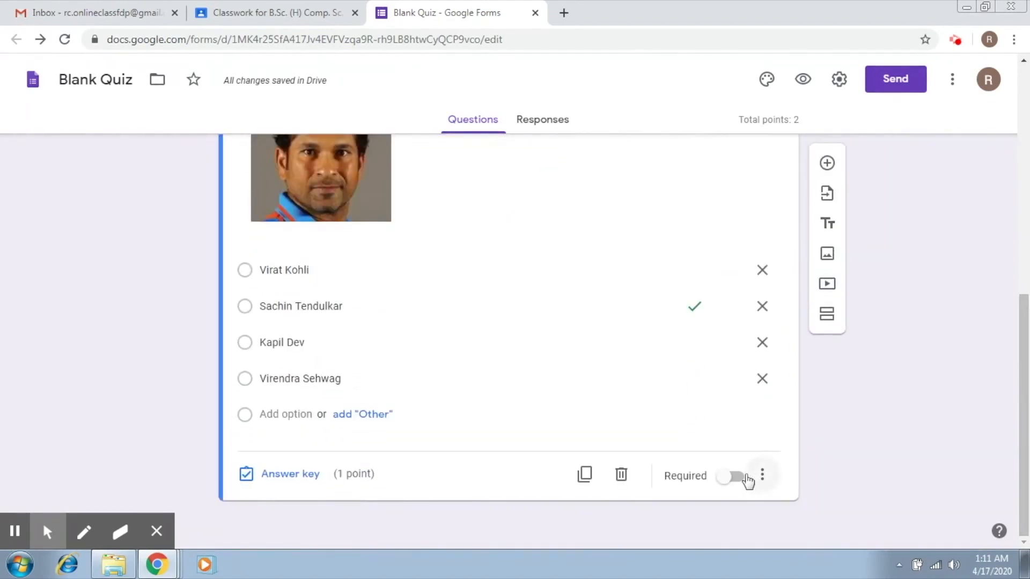
click(731, 475)
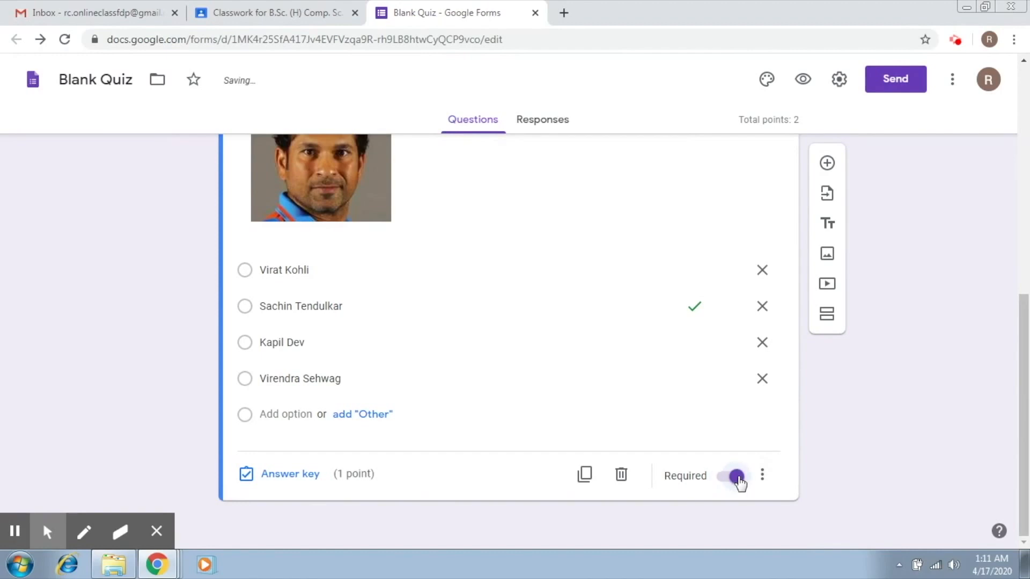
mouse_move(838, 163)
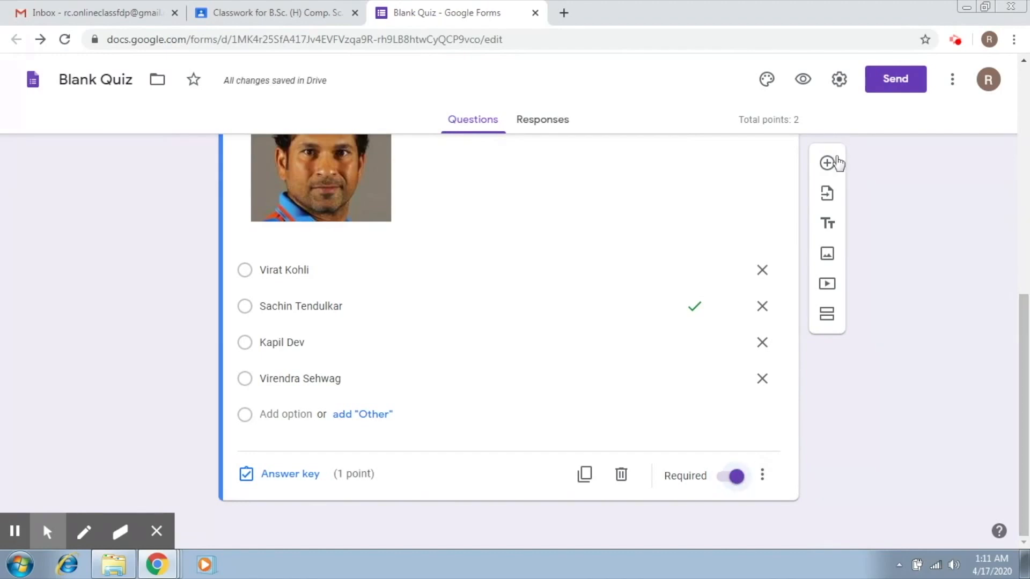
Step: Add a checkbox question titled 'Which of these are input devices'
click(827, 162)
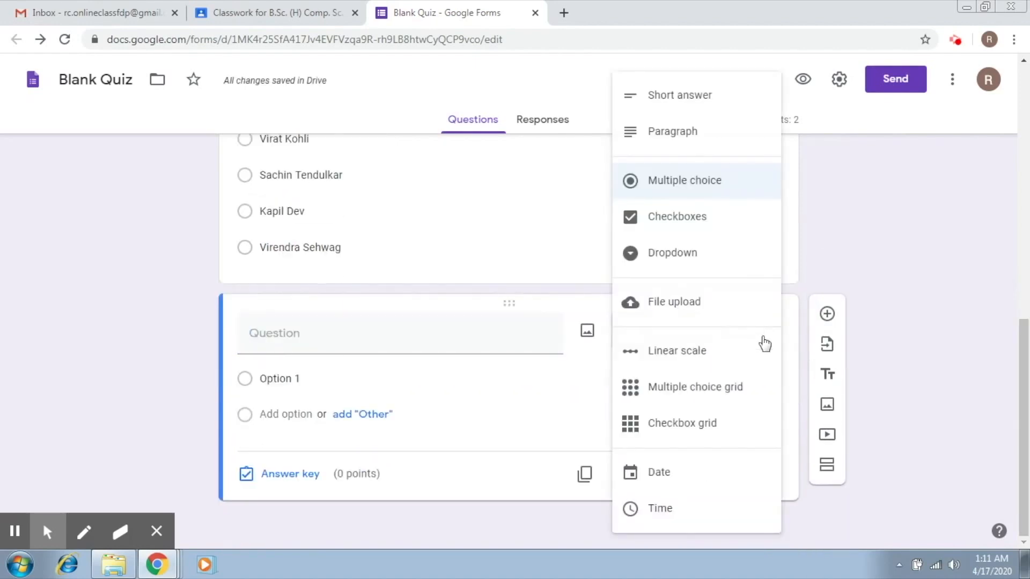
mouse_move(683, 216)
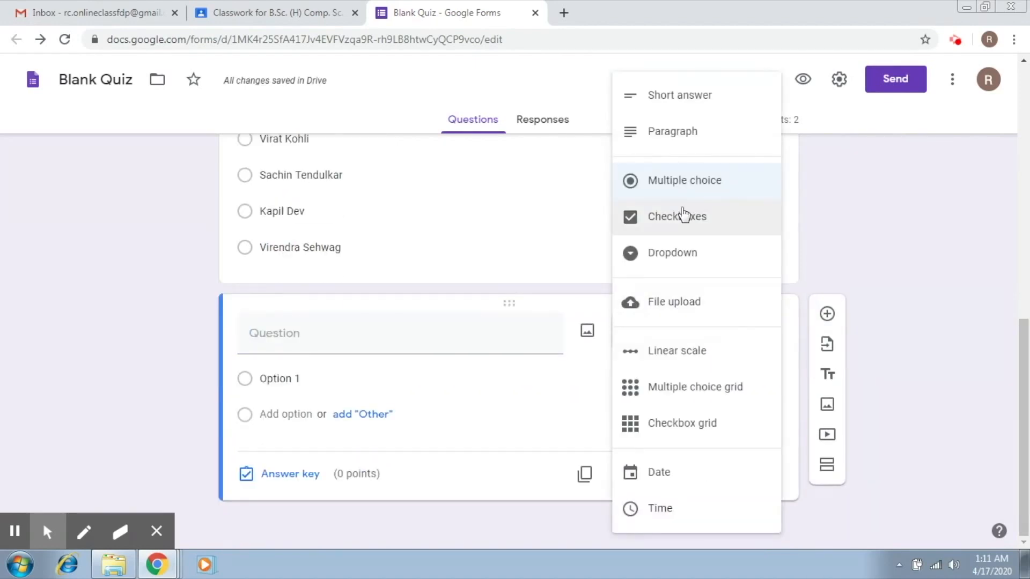
click(676, 216)
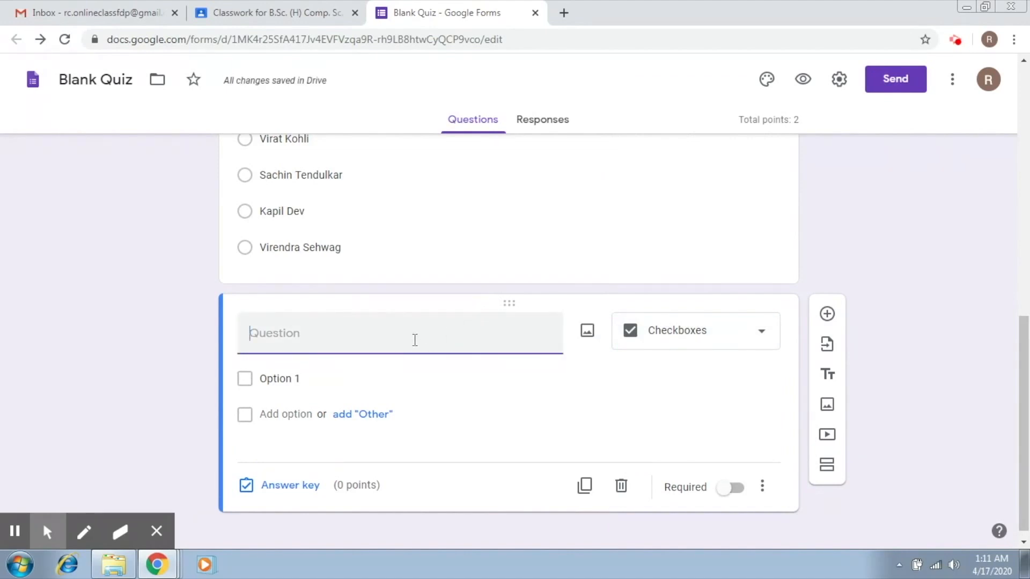
mouse_move(415, 344)
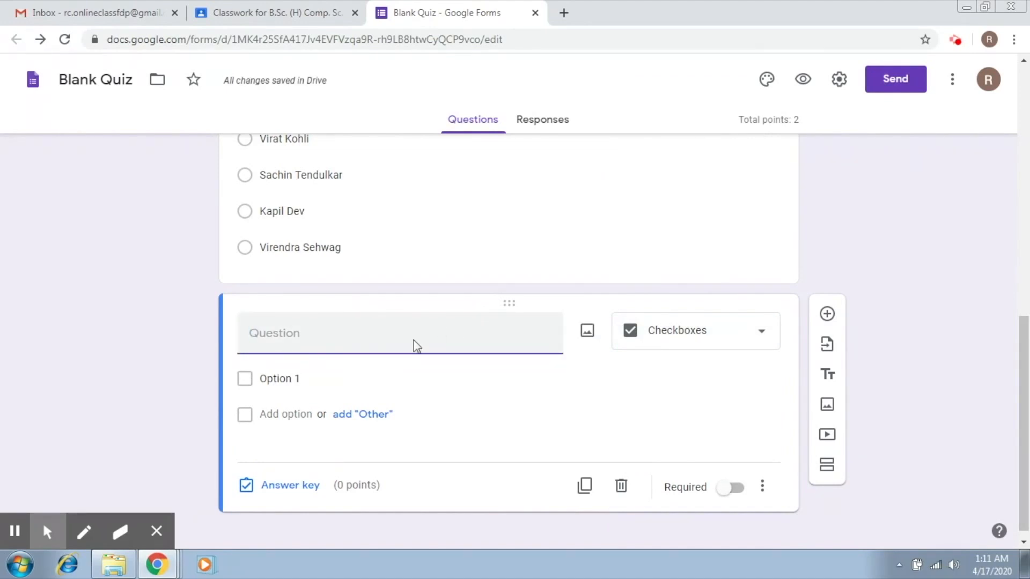
text(Which o)
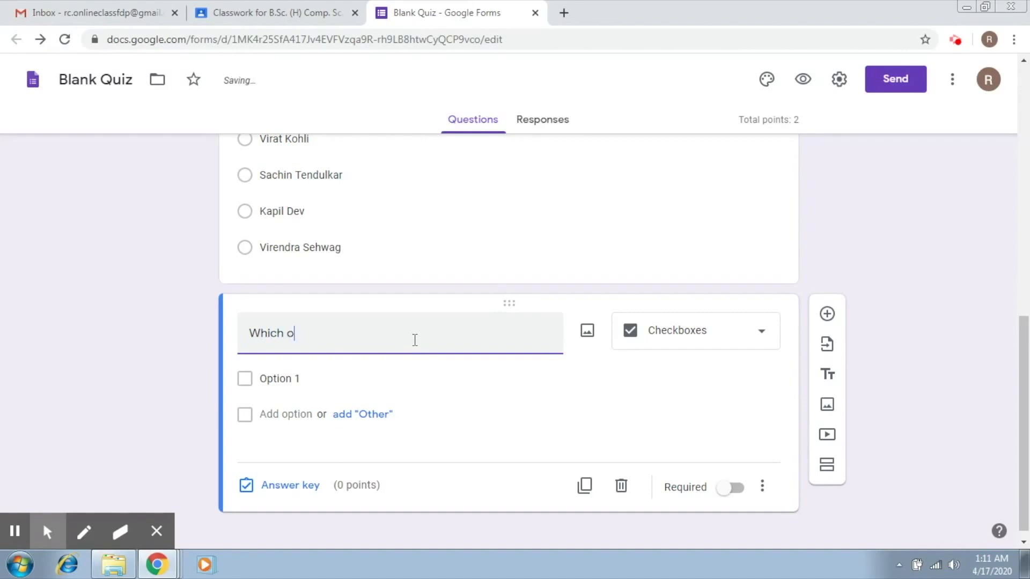
text(f thes)
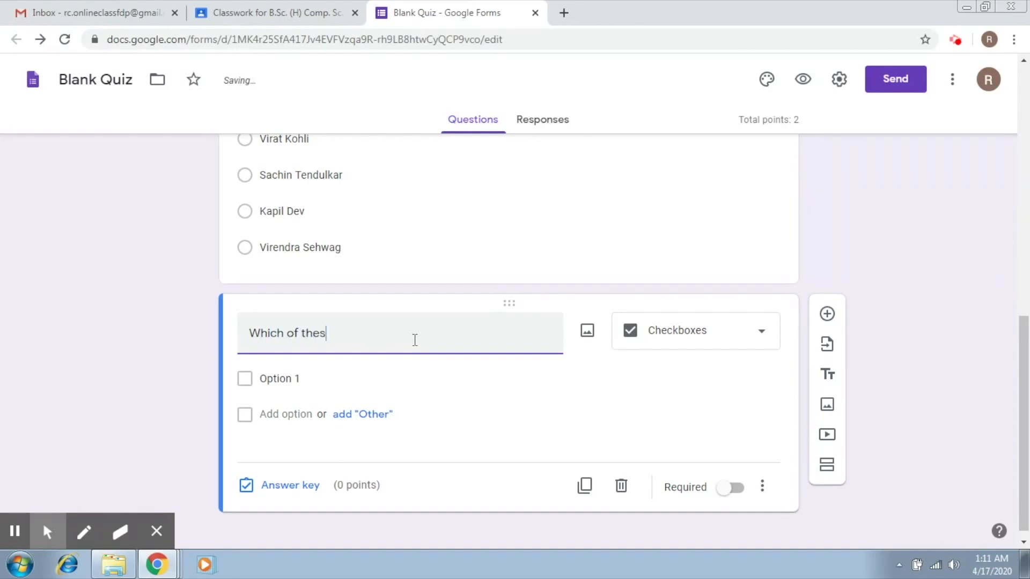
text(e are inp)
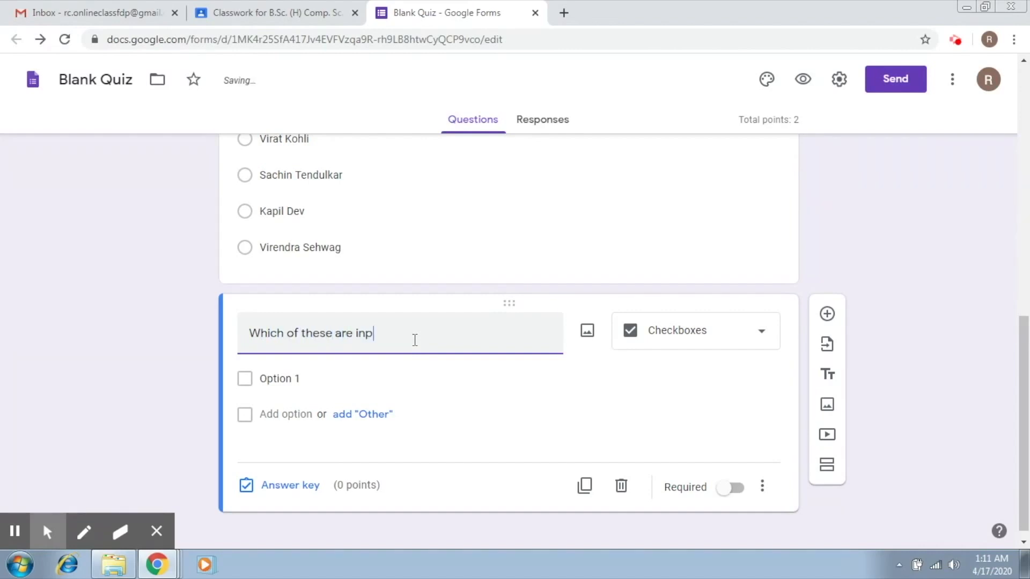
text(ut devices)
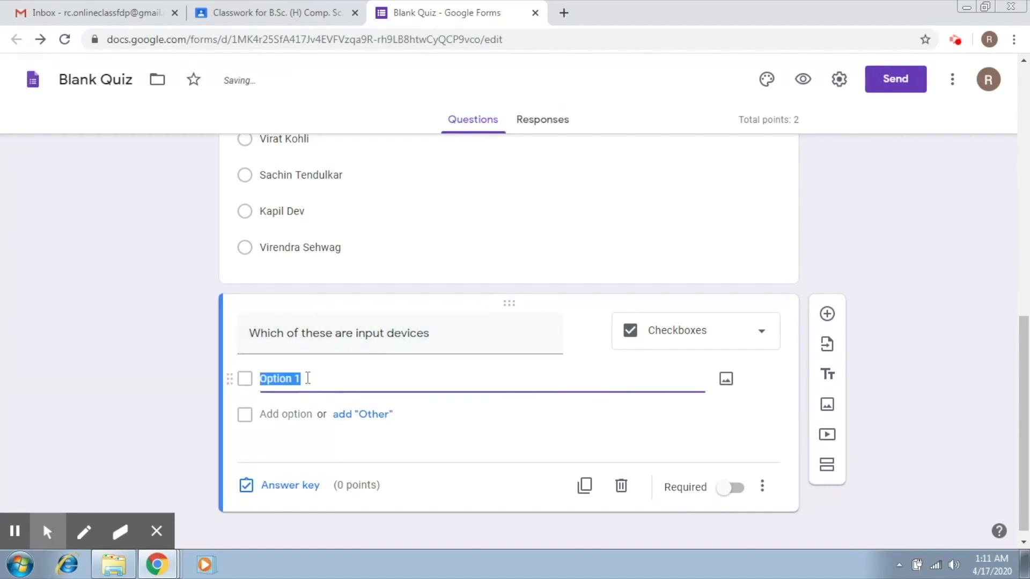
Step: Add options Mouse, Keyboard, Printer and Monitor
text(Mouse)
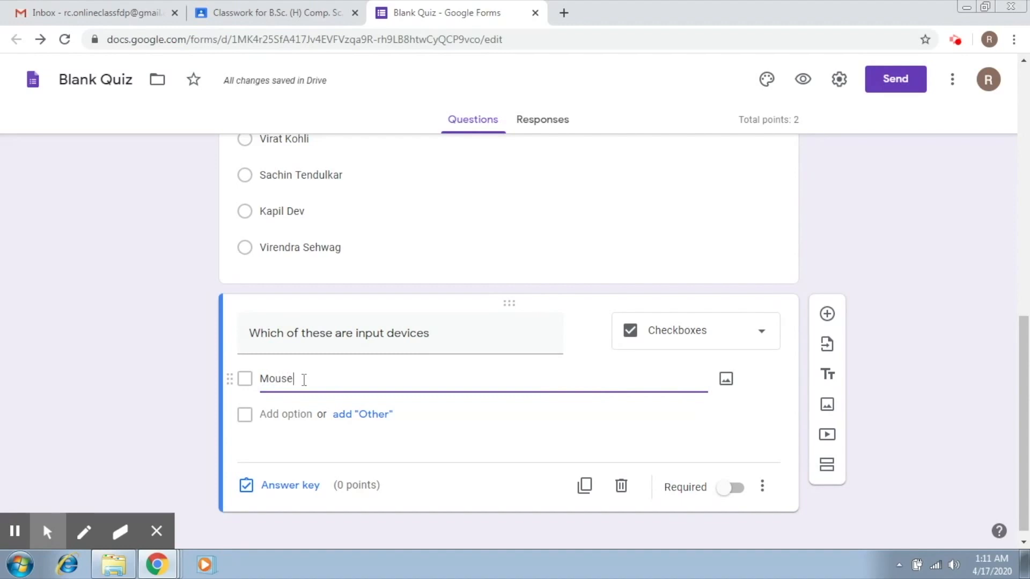
click(286, 414)
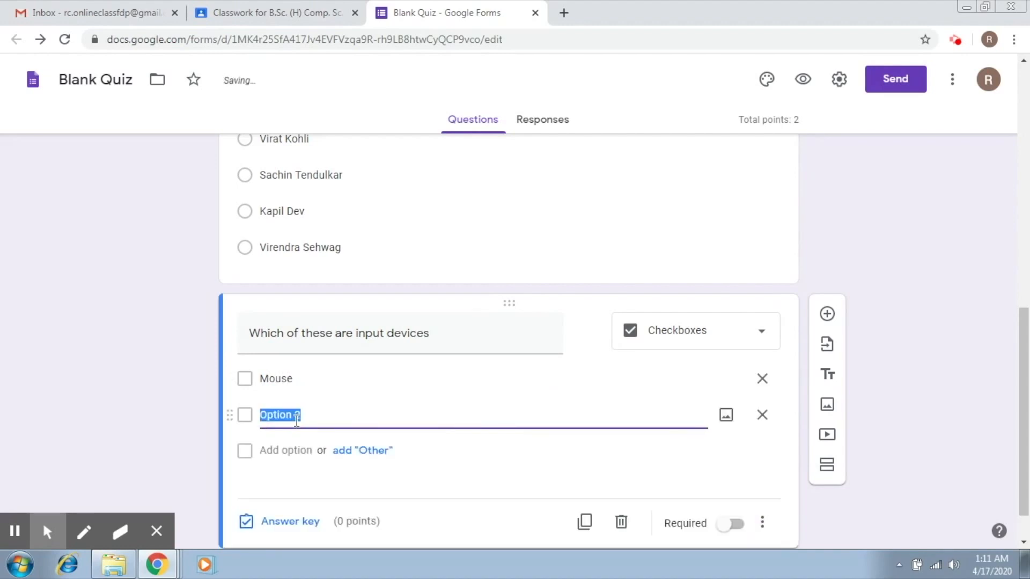
text(Keyboard)
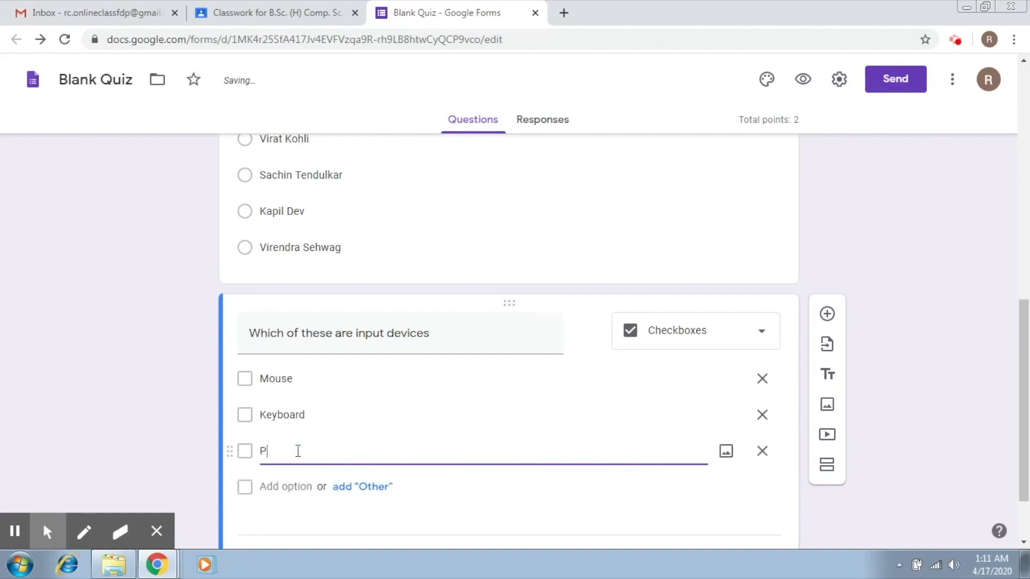
text(rinter)
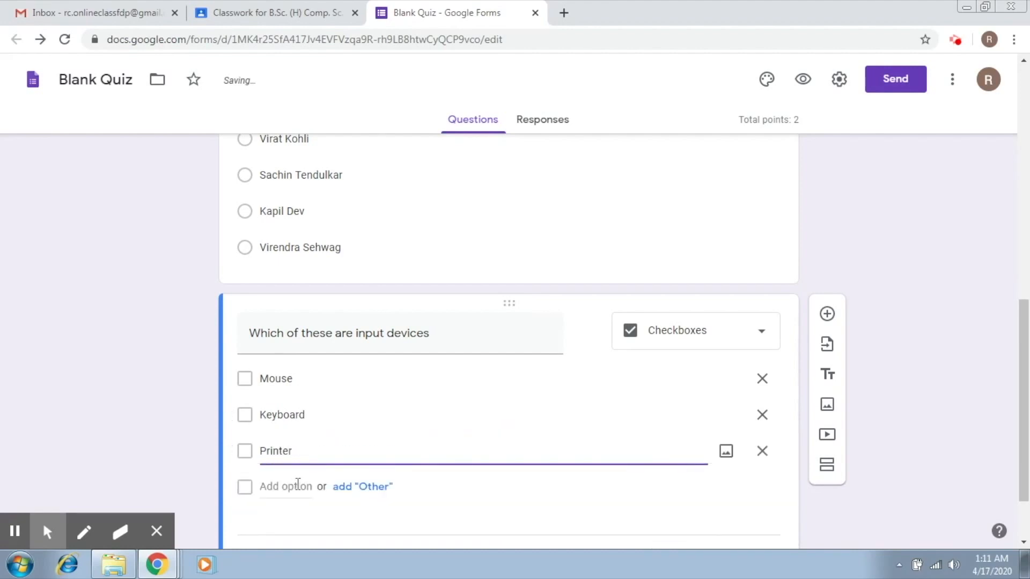
click(286, 486)
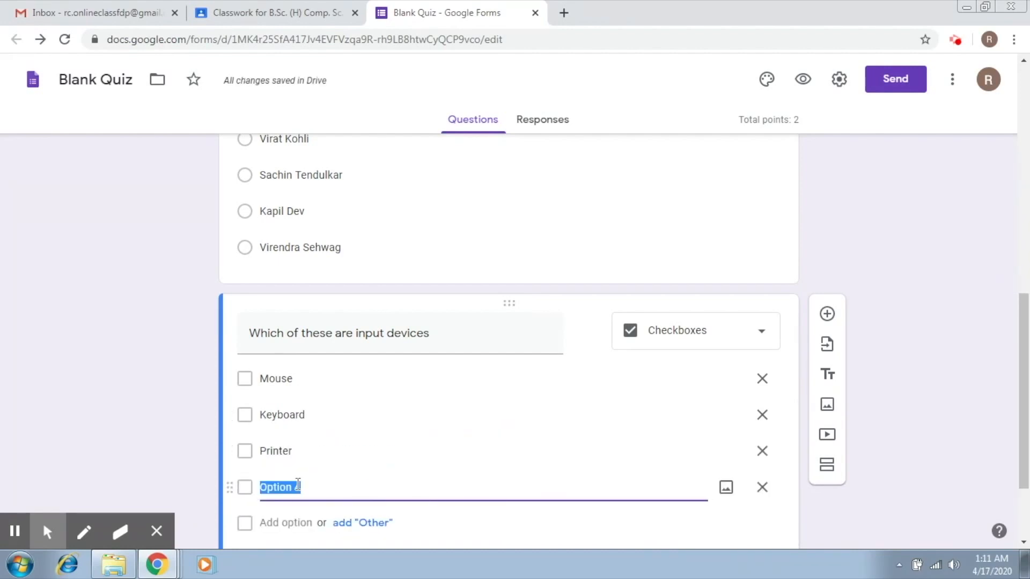
text(Monit)
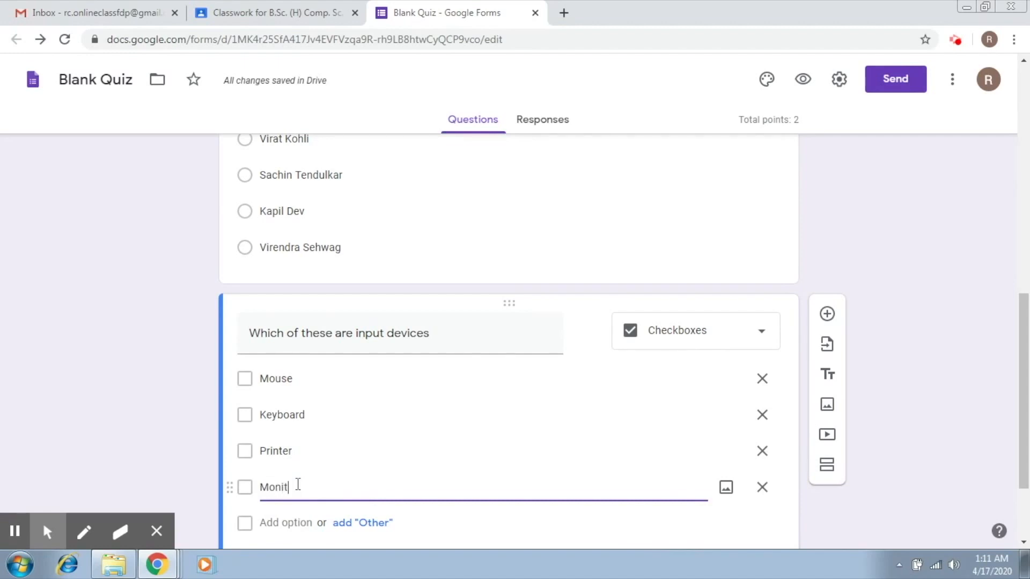
text(or)
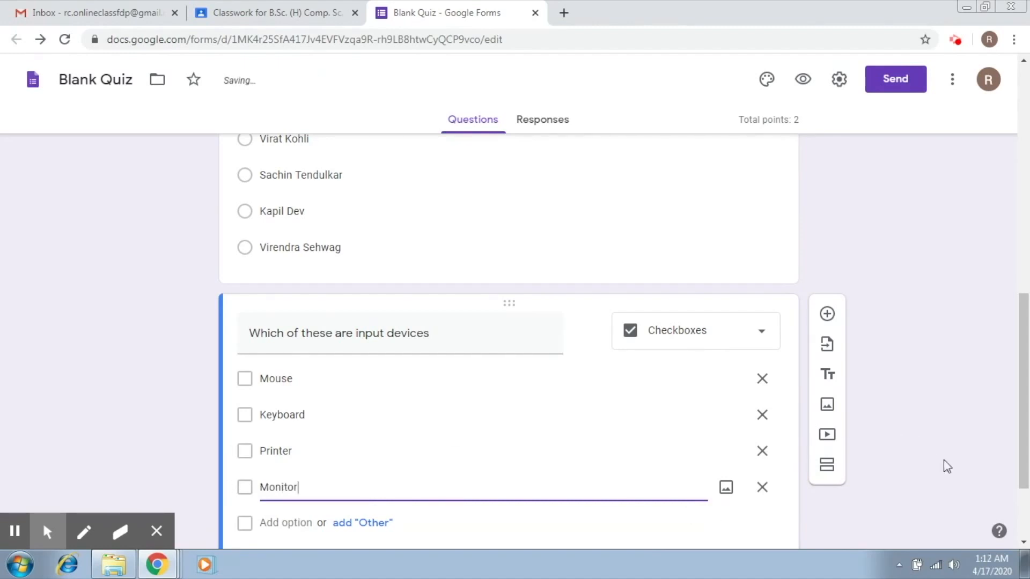
scroll(down, 3)
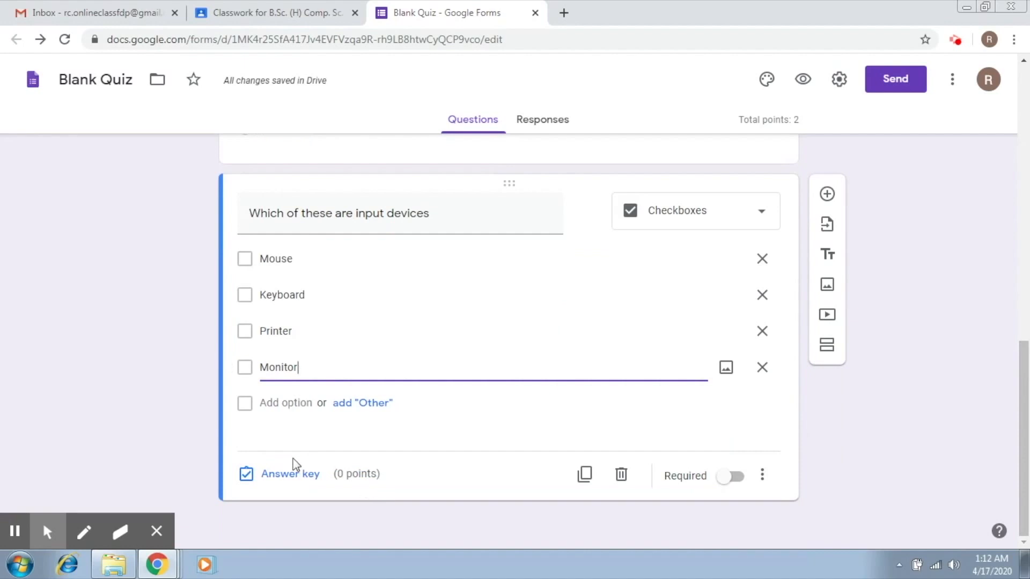
Step: Mark Mouse and Keyboard correct for 2 points and make the question required
click(289, 473)
text(2)
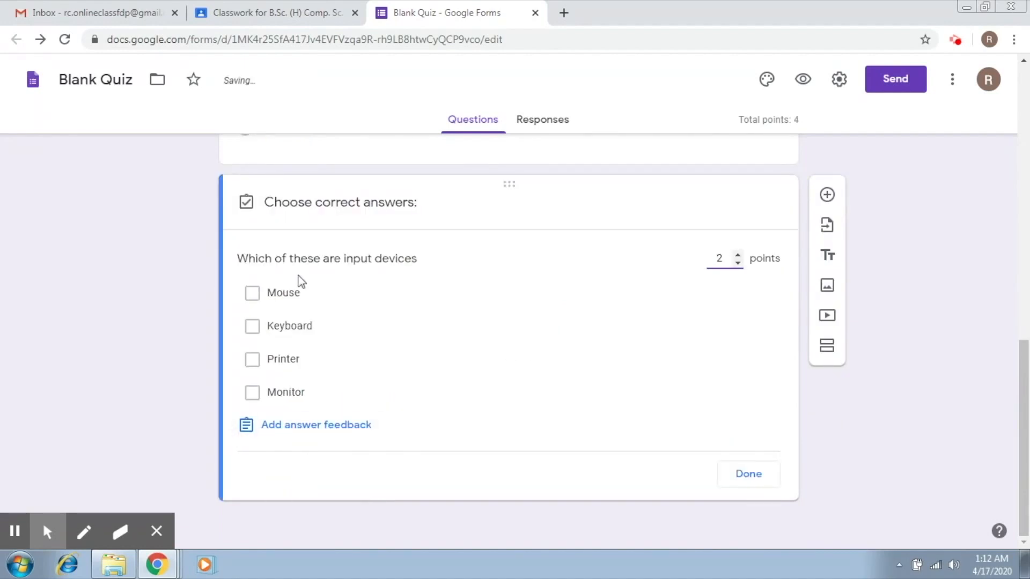
click(252, 292)
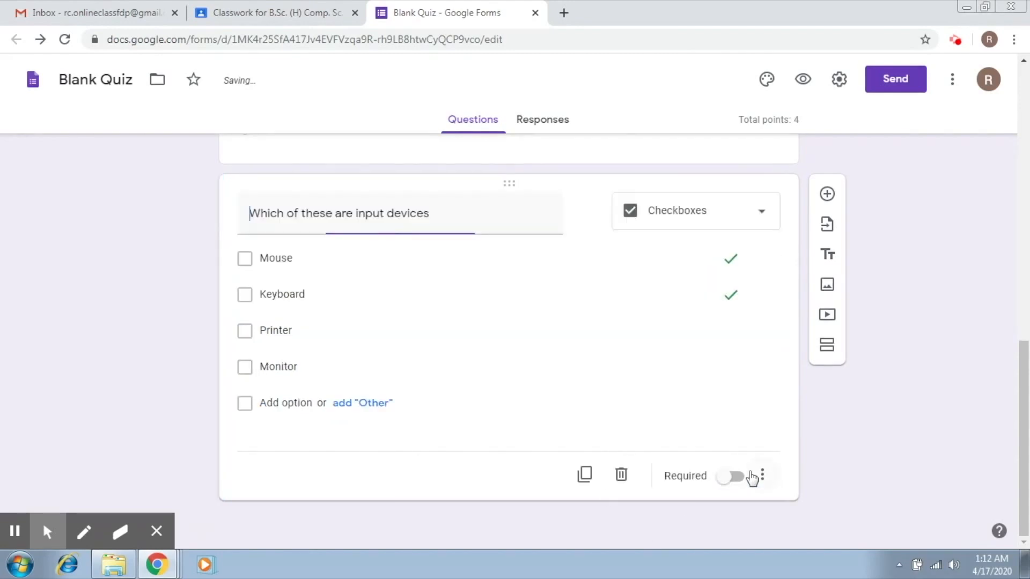
click(340, 213)
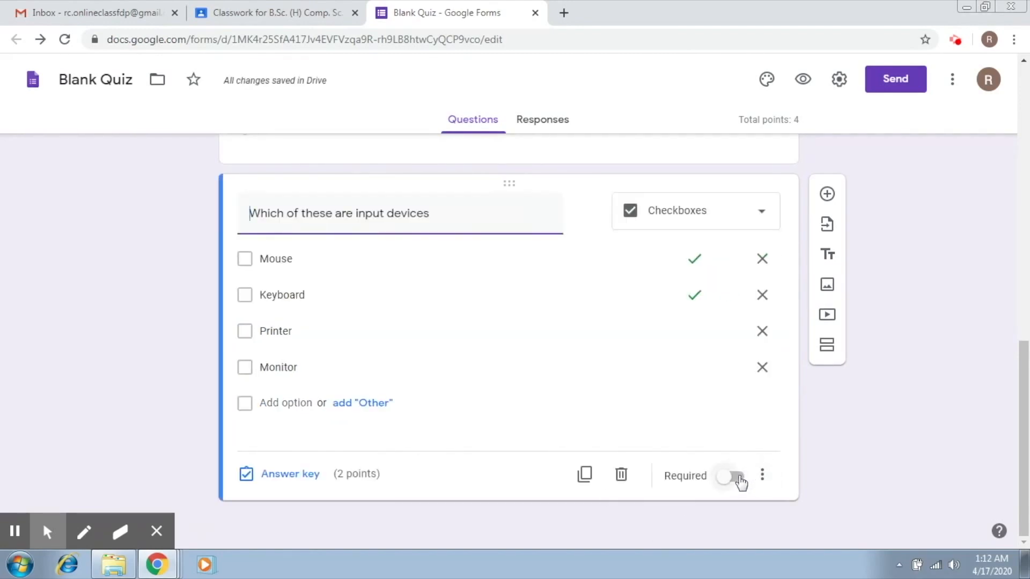
click(732, 476)
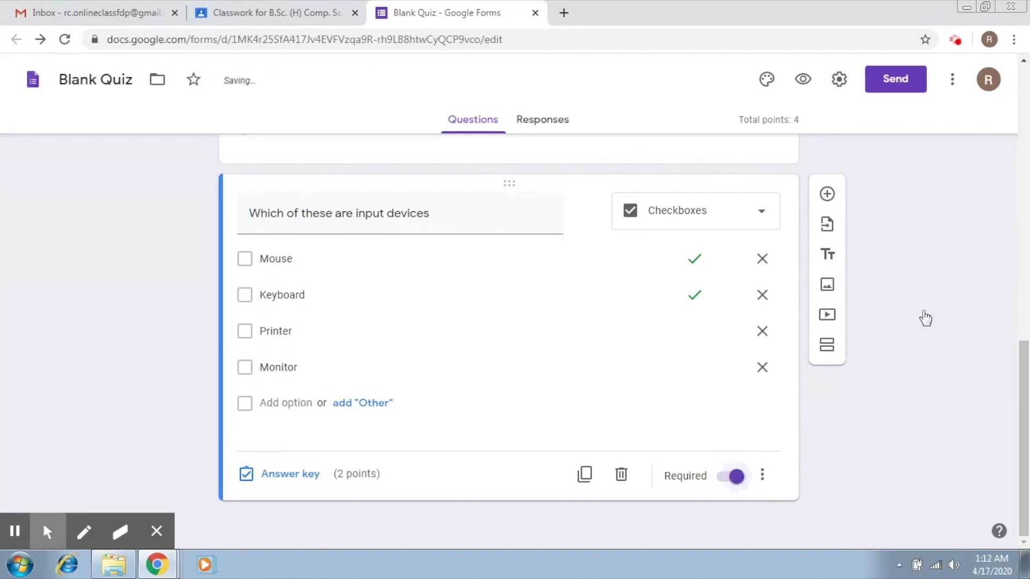
mouse_move(827, 194)
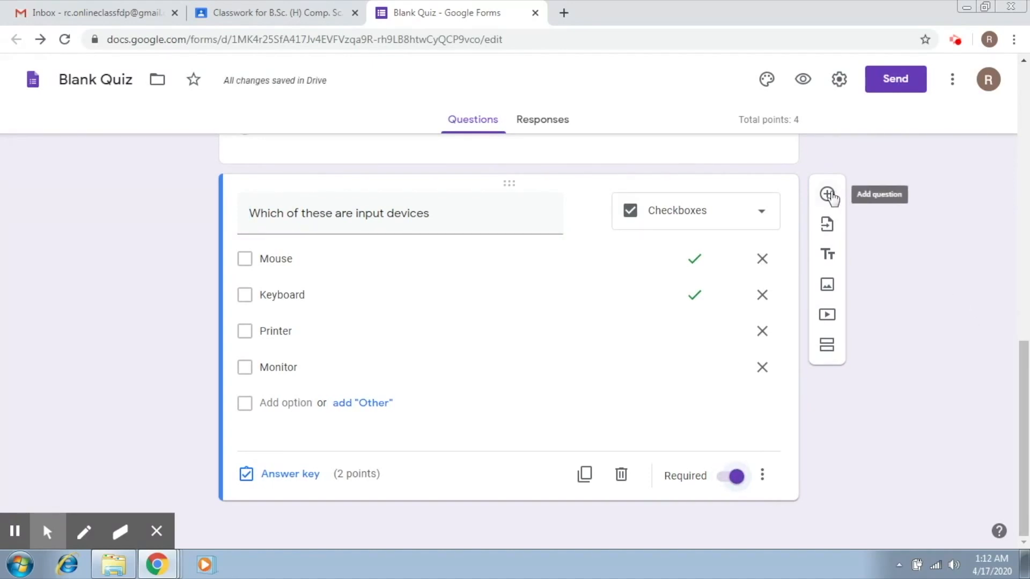
Step: Add a required short-answer question titled 'Define Photosynthesis'
click(827, 195)
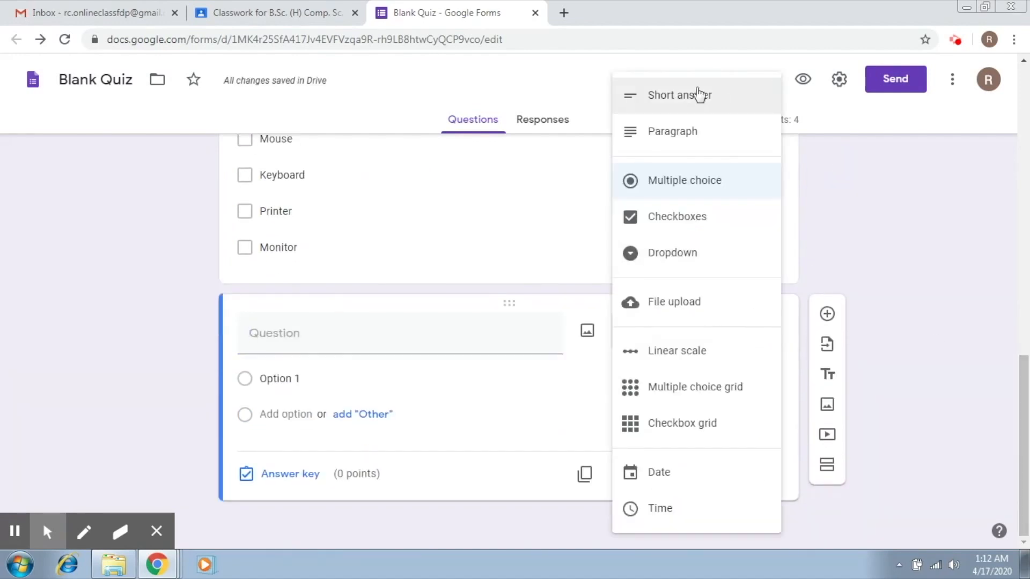
click(679, 94)
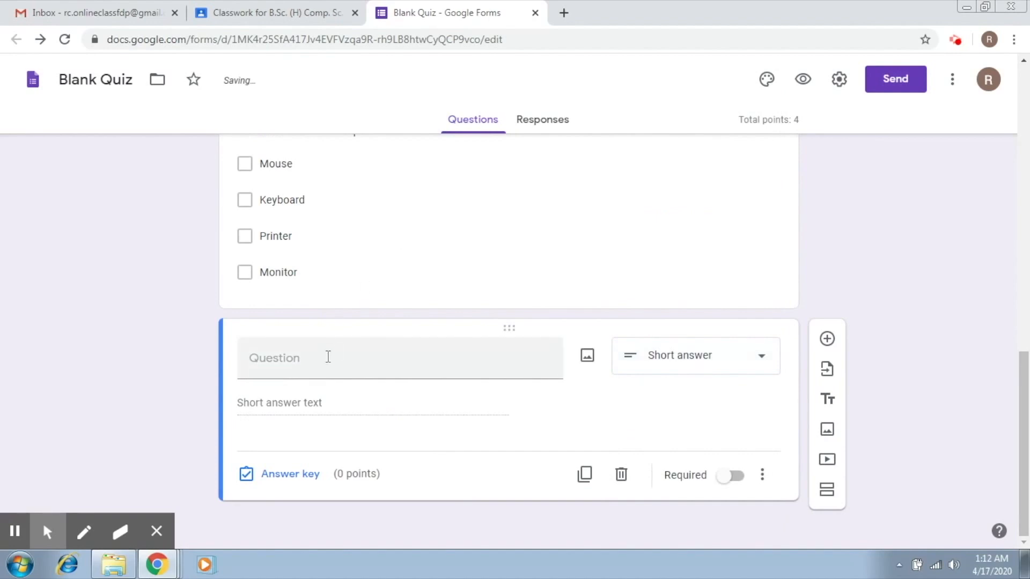
text(D)
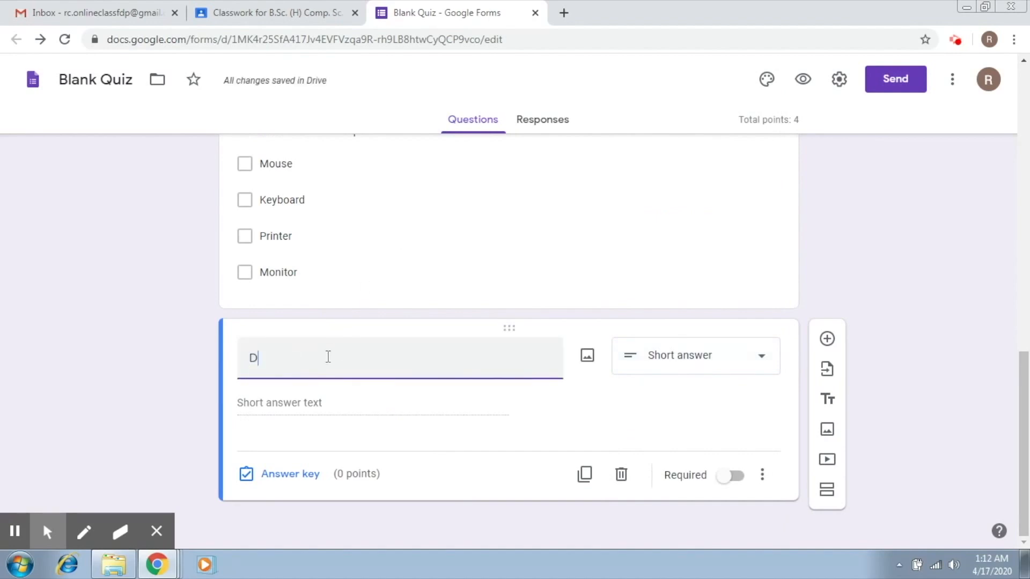
text(efine)
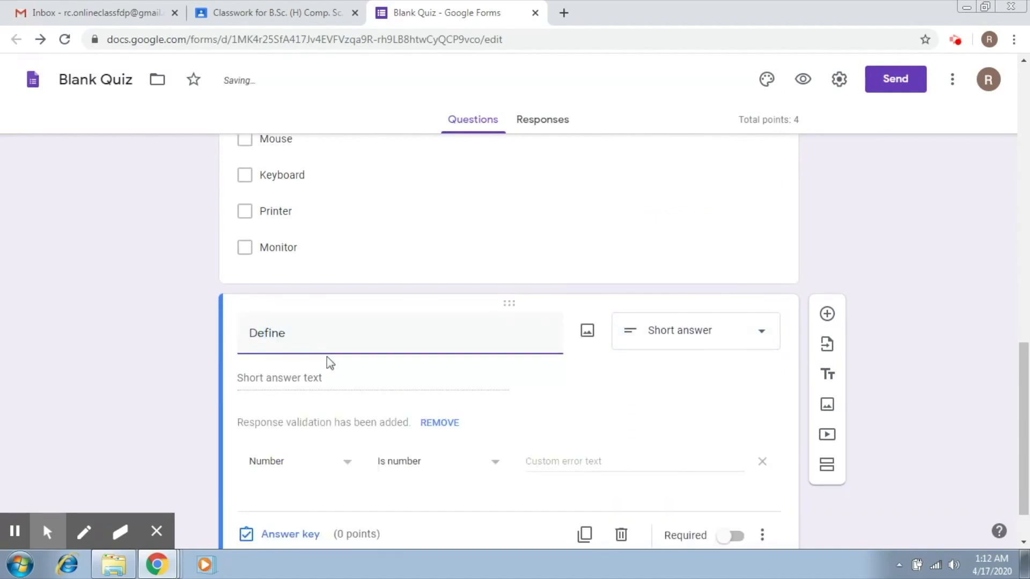
text(P)
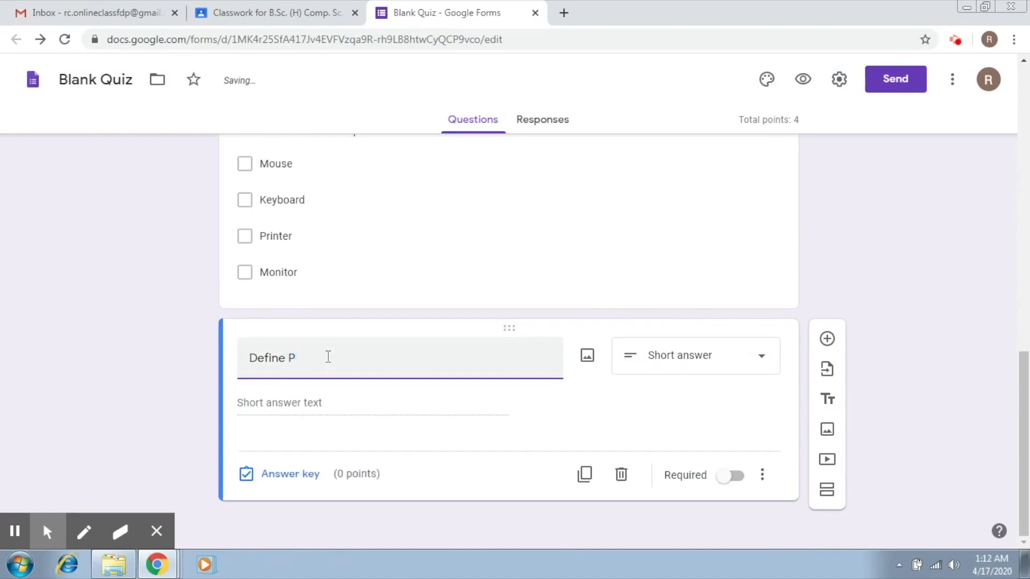
text(hotosynthesis)
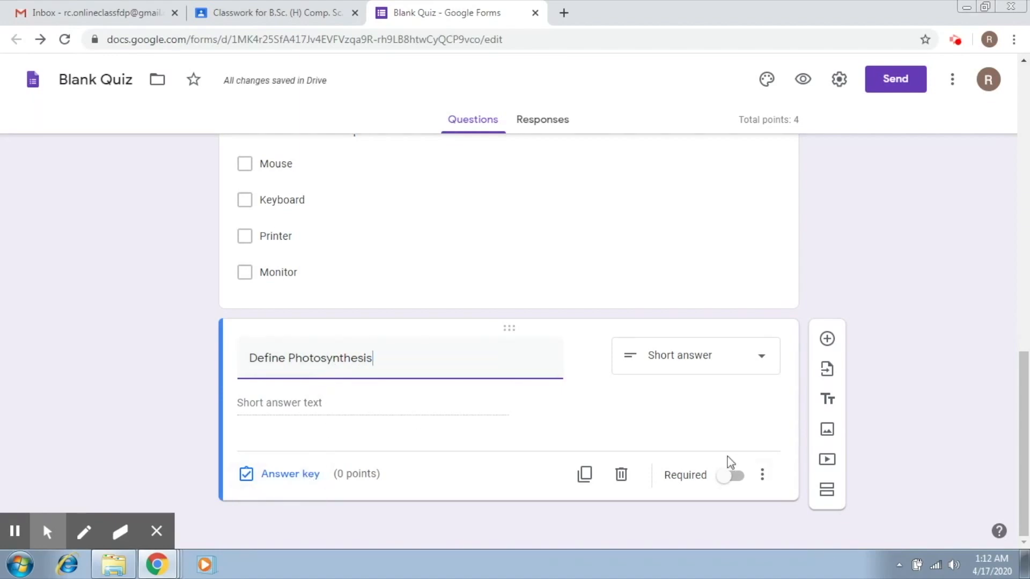
click(731, 474)
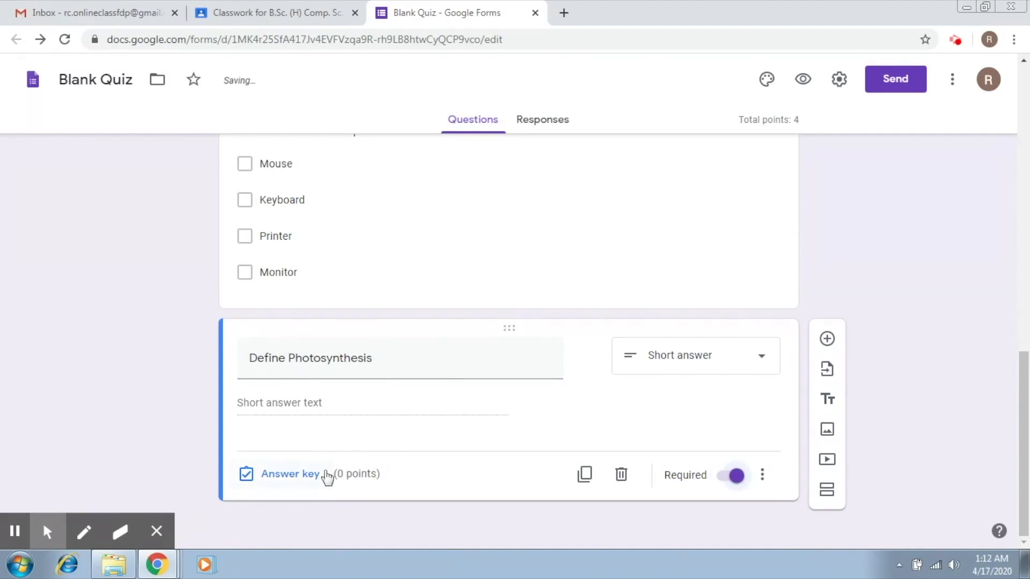
Step: Set a 2-point answer key with the light-to-chemical-energy definition as the first answer
click(290, 473)
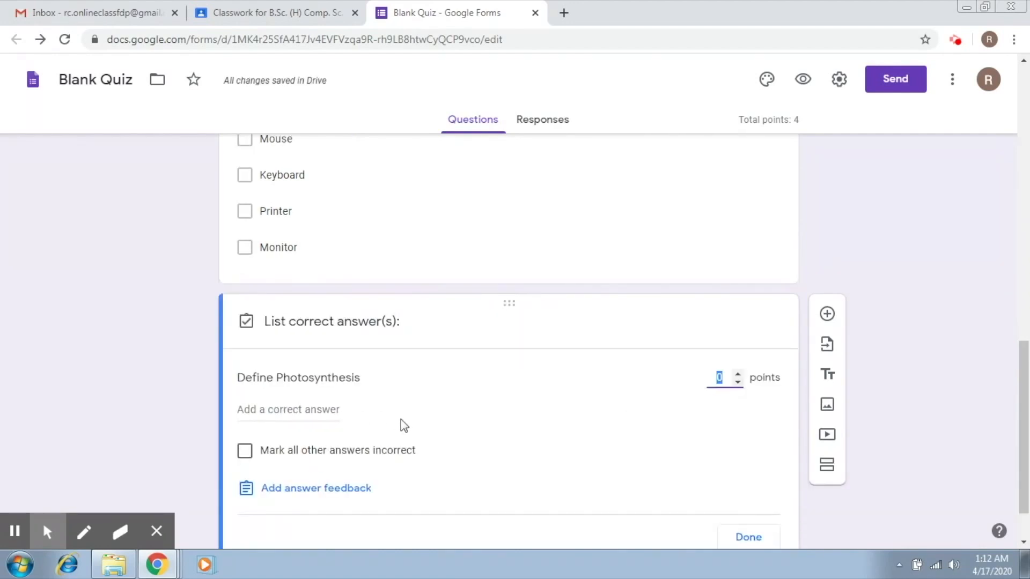
mouse_move(441, 435)
text(2)
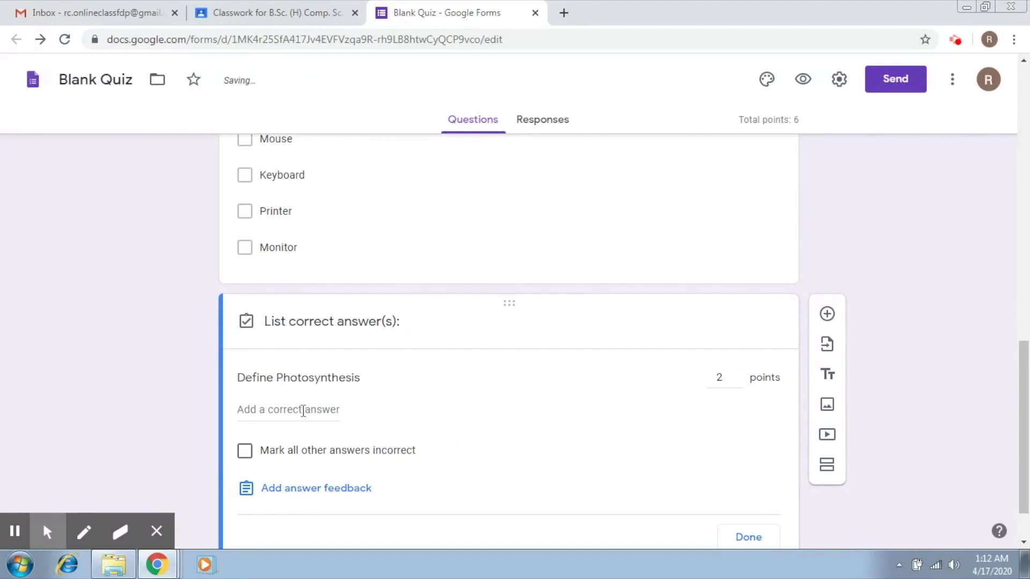
click(288, 409)
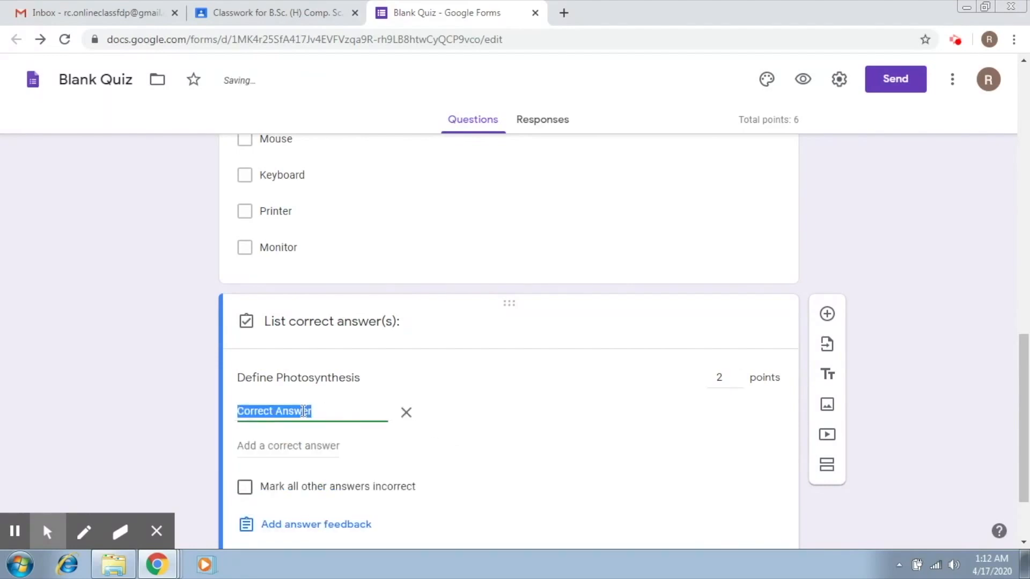
text(Process)
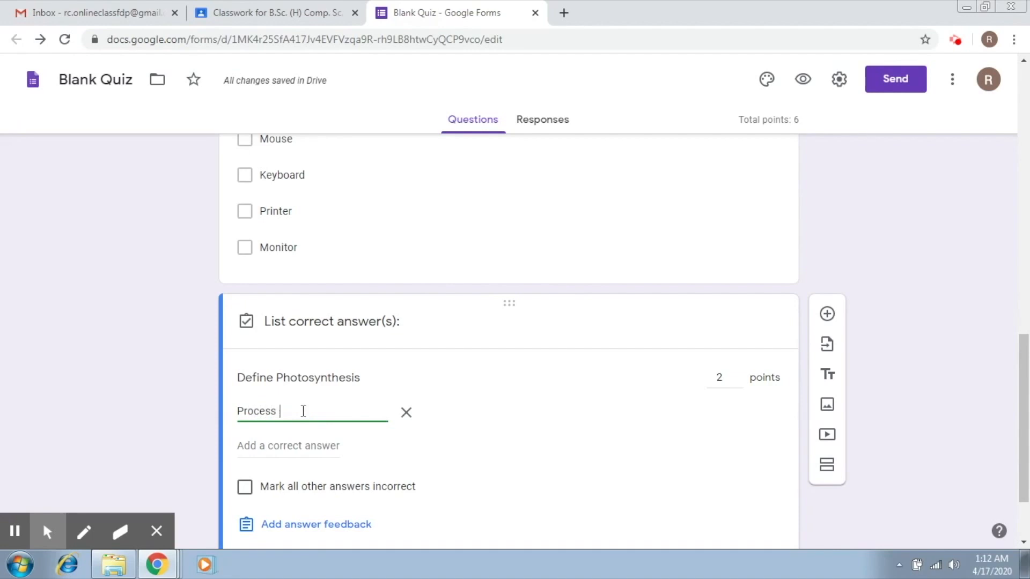
text(to)
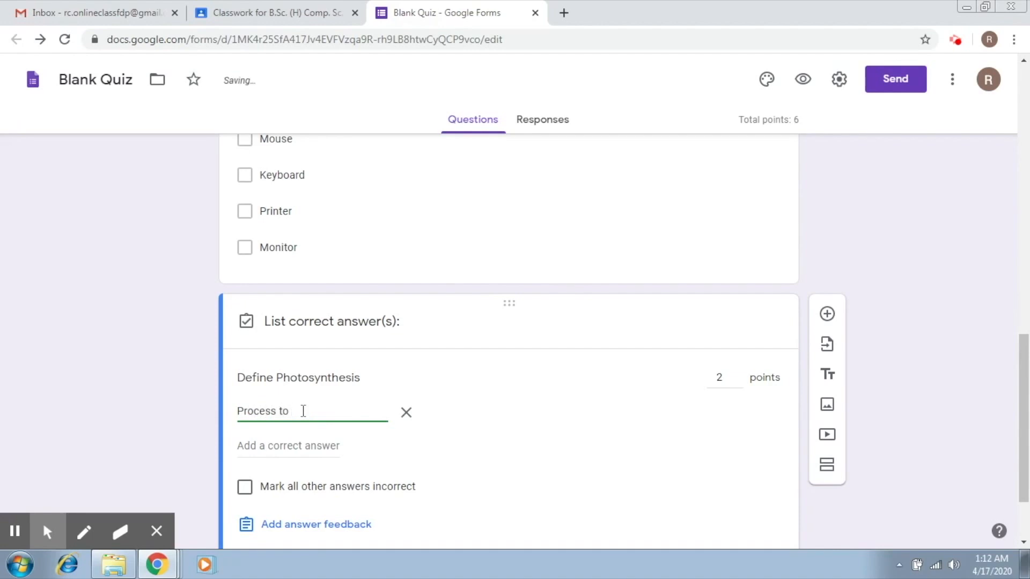
text(used by p)
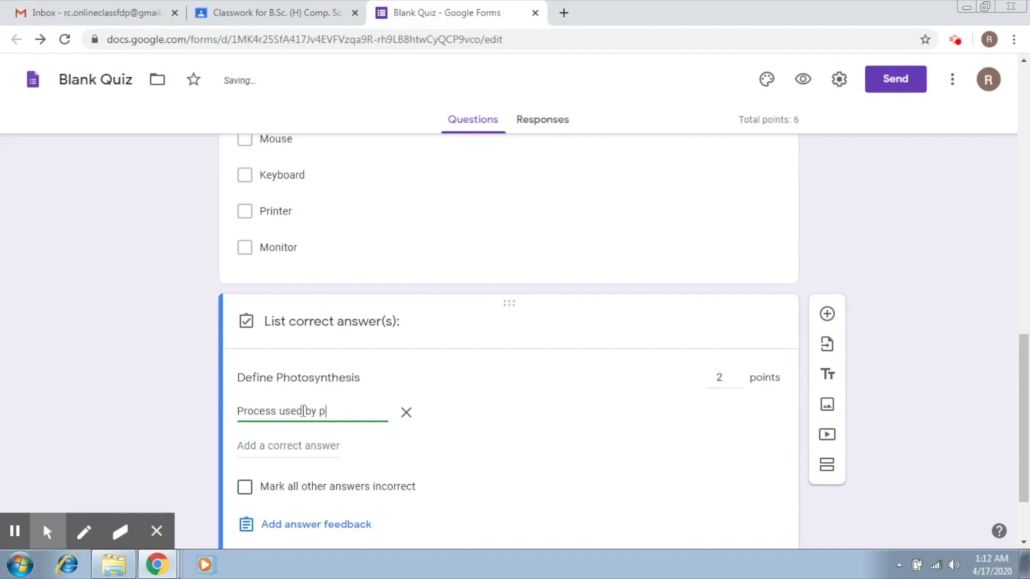
text(lants to convert)
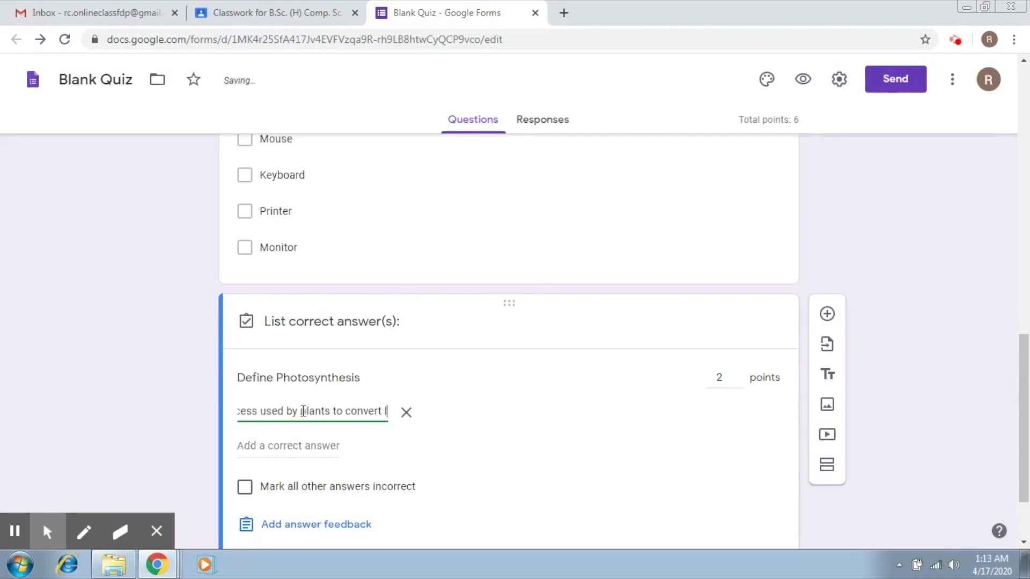
text(light energy to chemical energy)
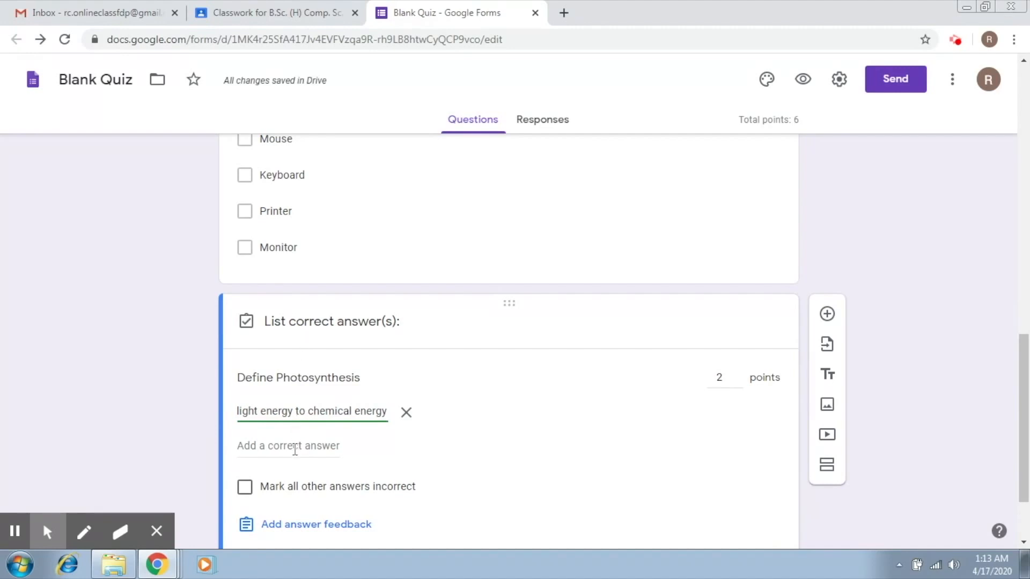
Step: Add 'Creation of food for plants' as a second accepted answer
click(287, 446)
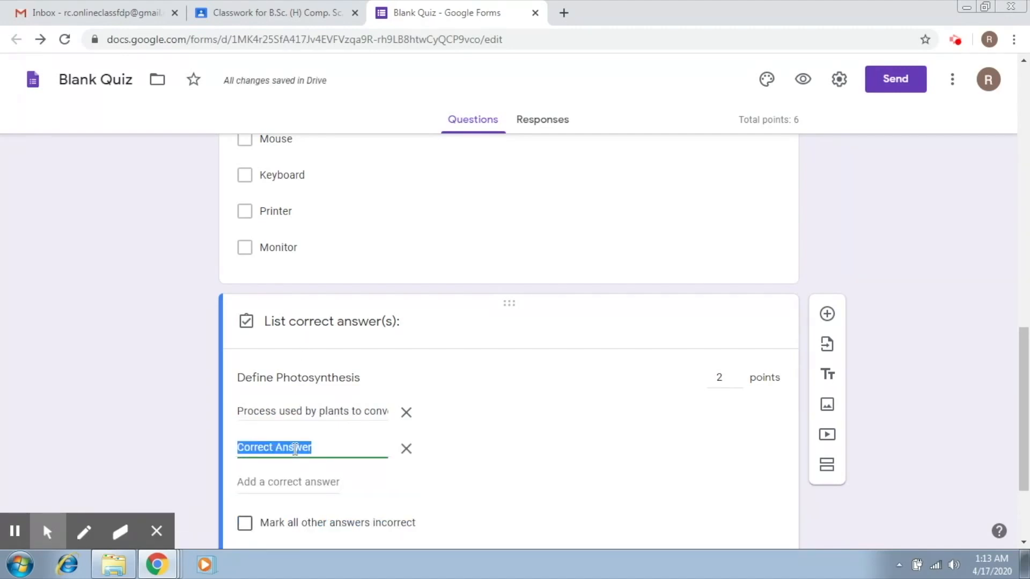
text(Creat)
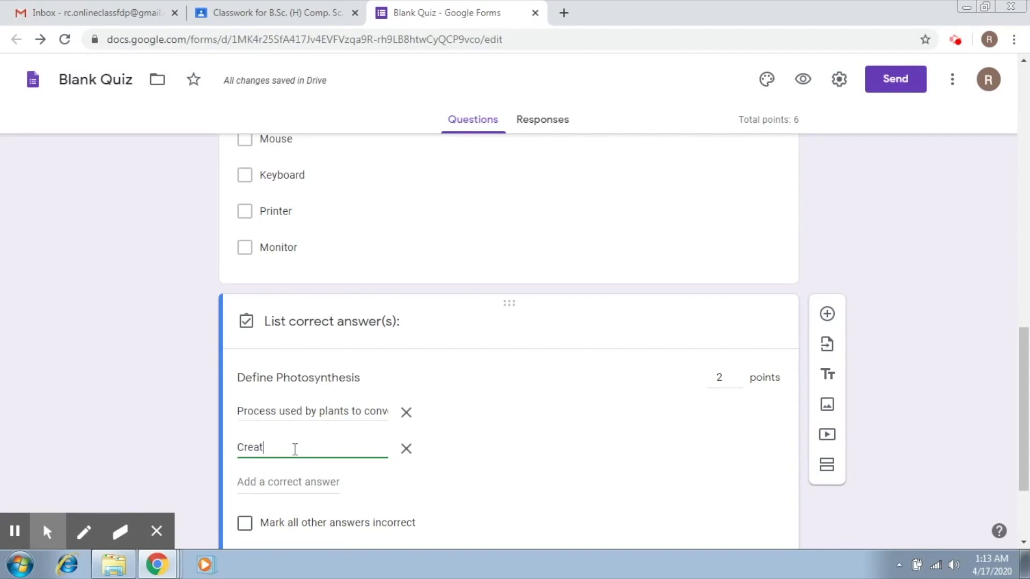
text(ion)
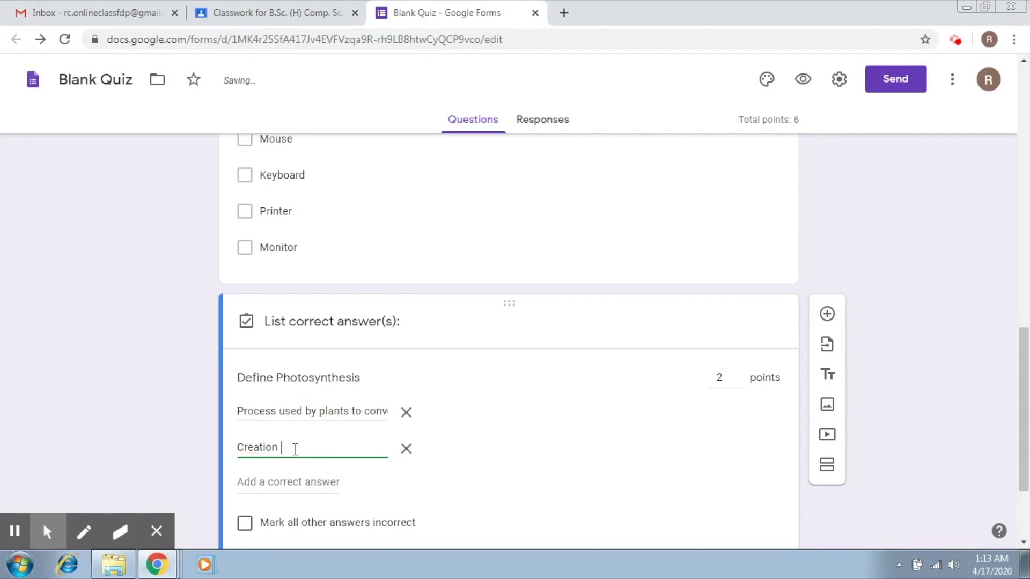
text(of food f)
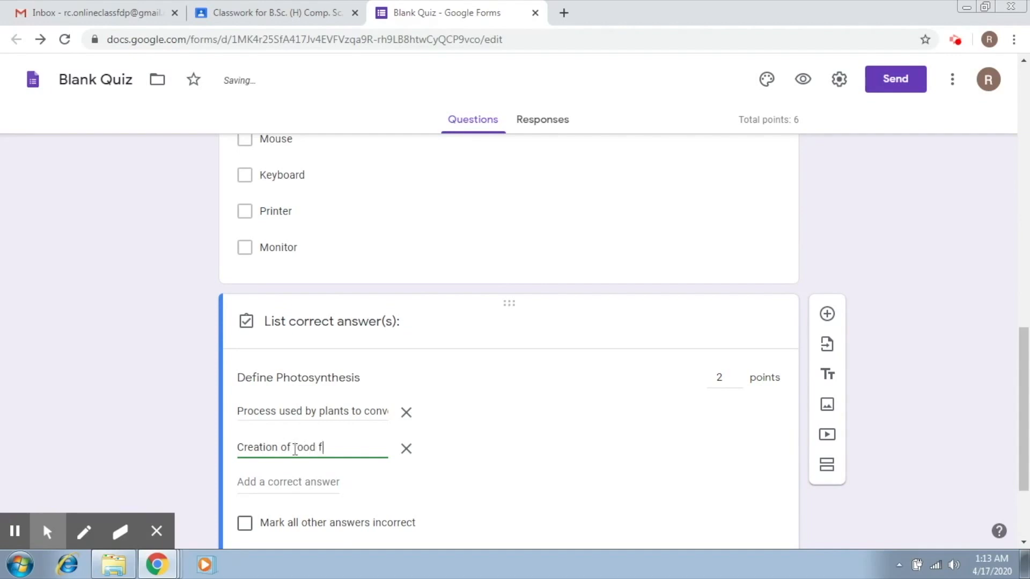
text(or plants)
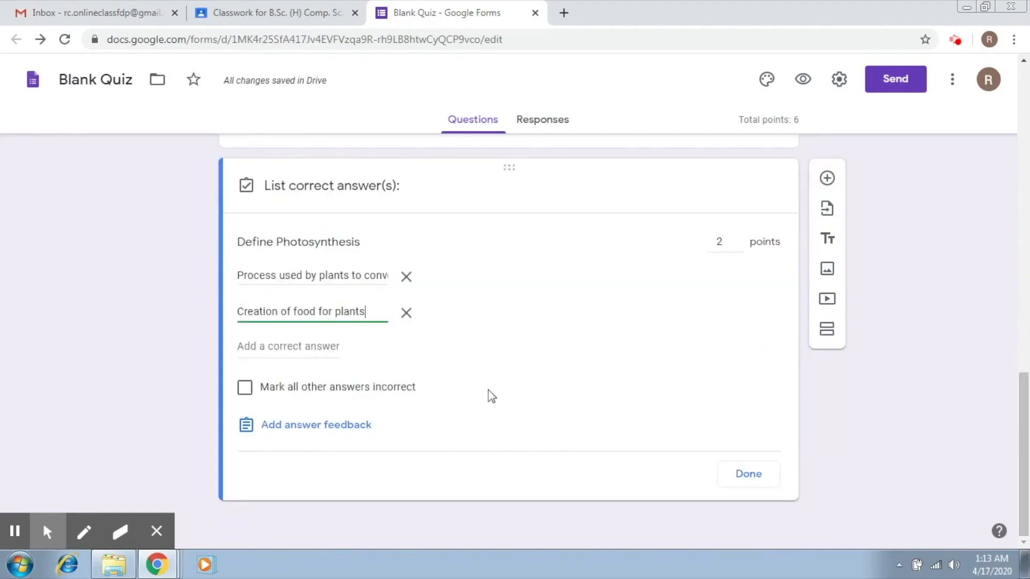
mouse_move(286, 393)
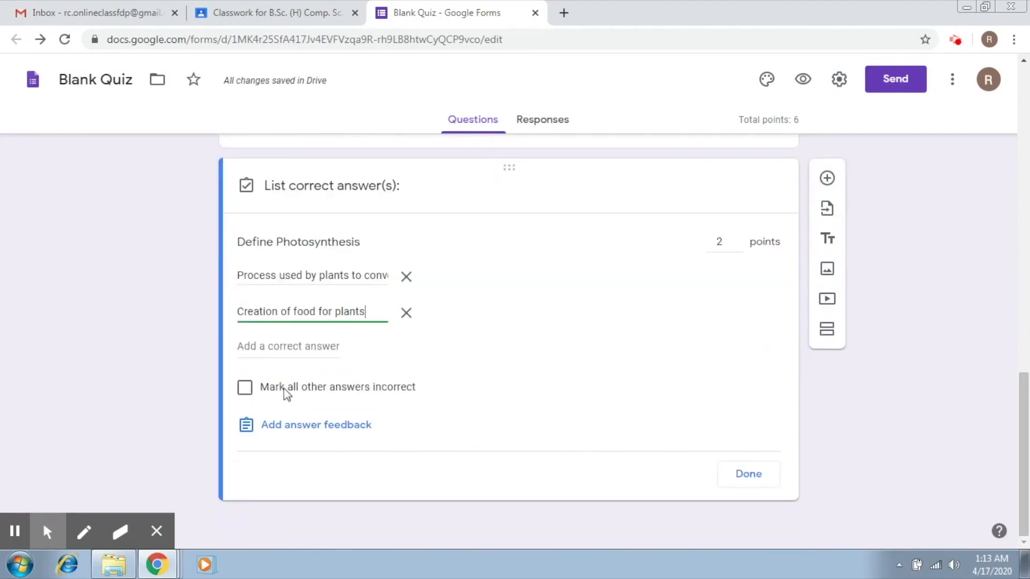
mouse_move(711, 439)
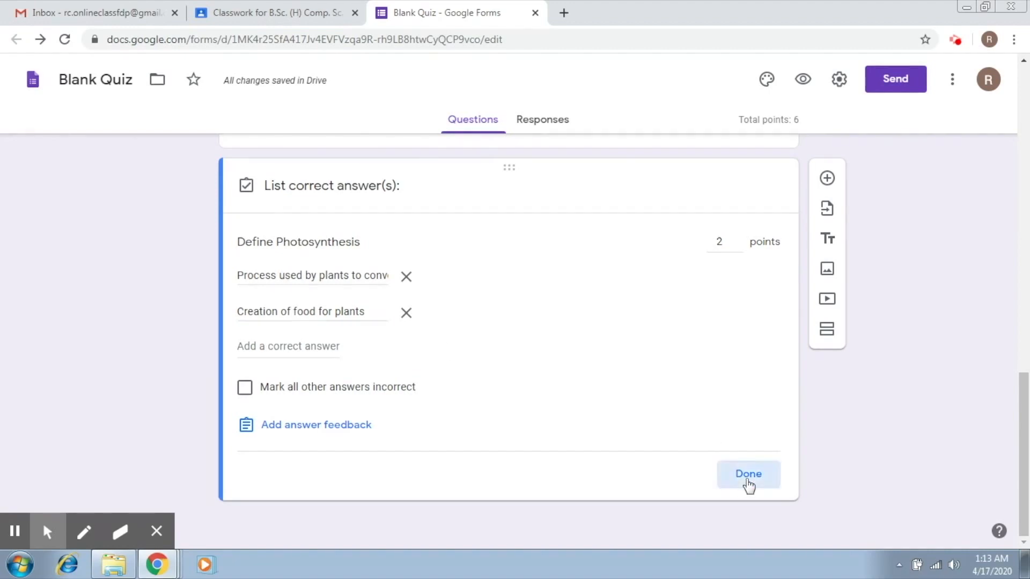
Step: Close the photosynthesis answer key, keeping both accepted answers worth 2 points
click(747, 474)
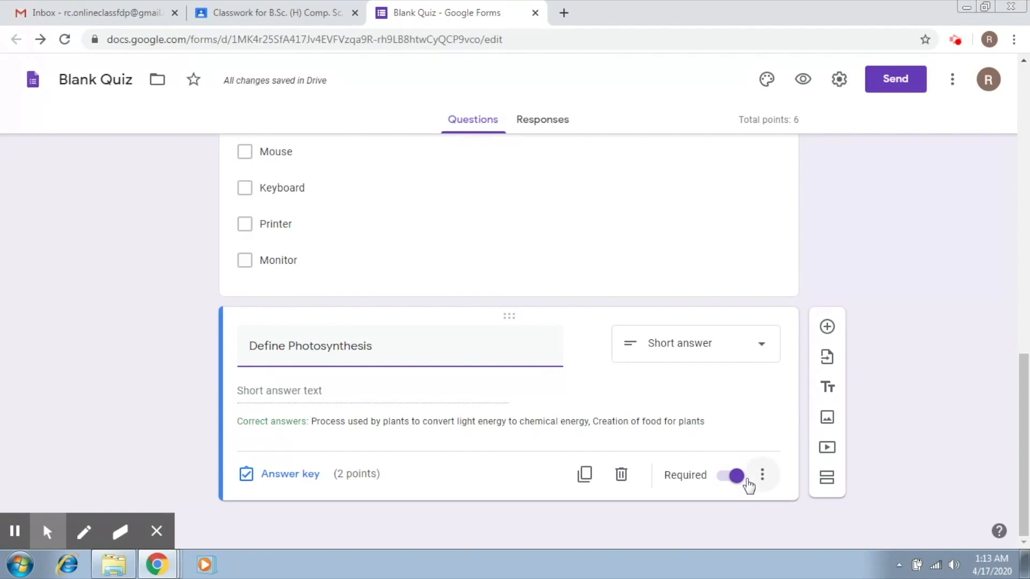
mouse_move(366, 517)
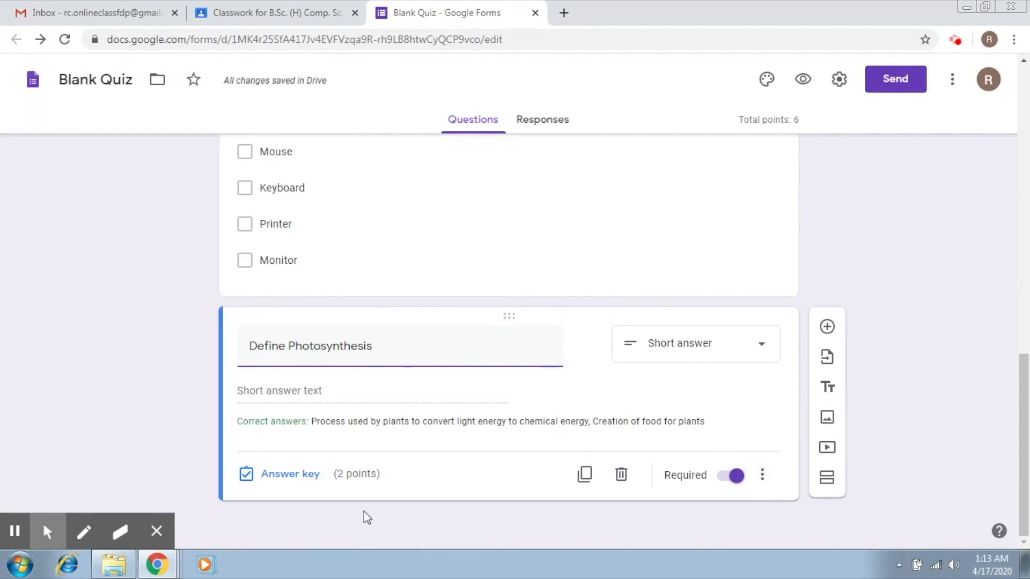
mouse_move(79, 477)
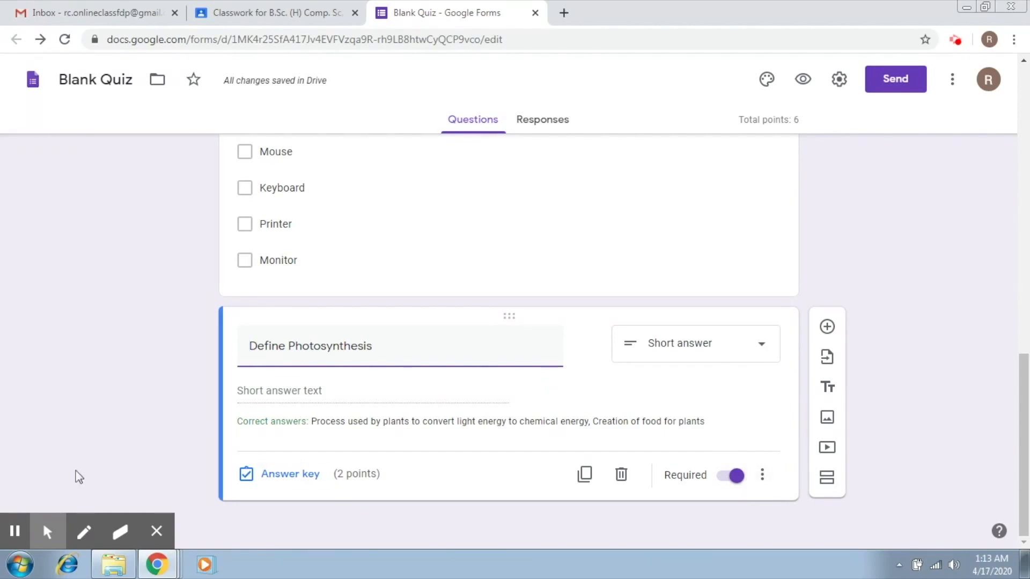
click(83, 531)
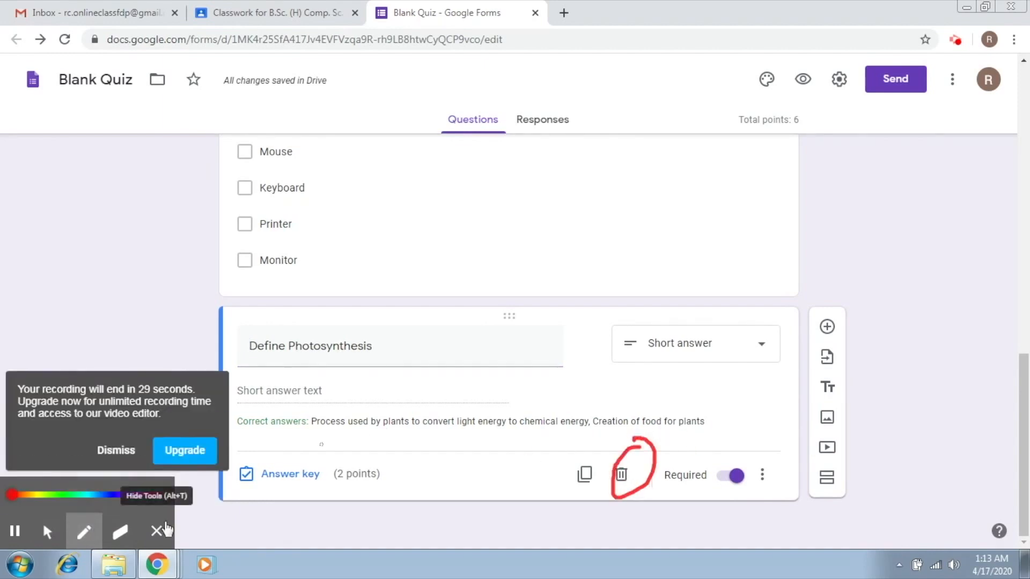
click(116, 450)
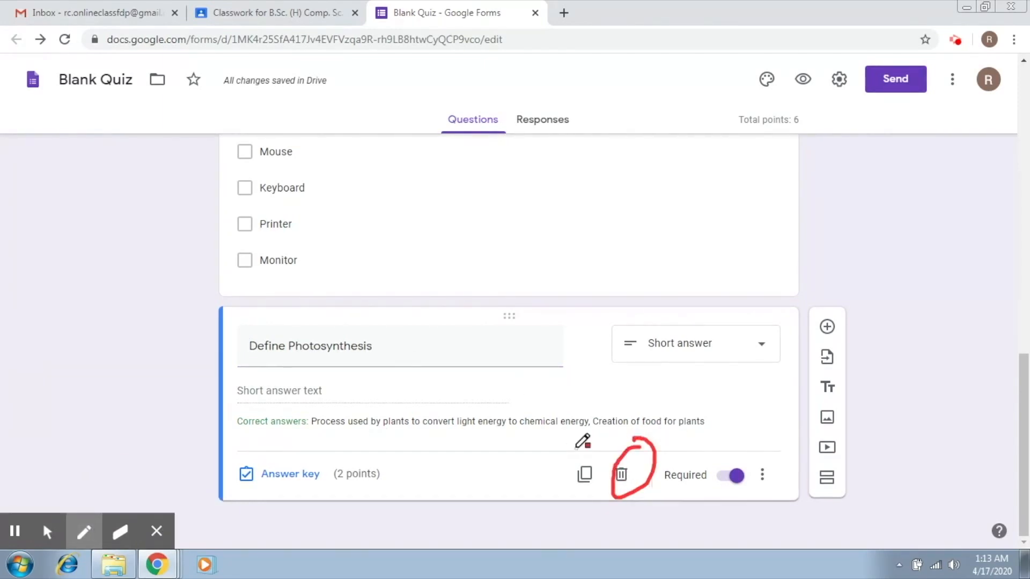